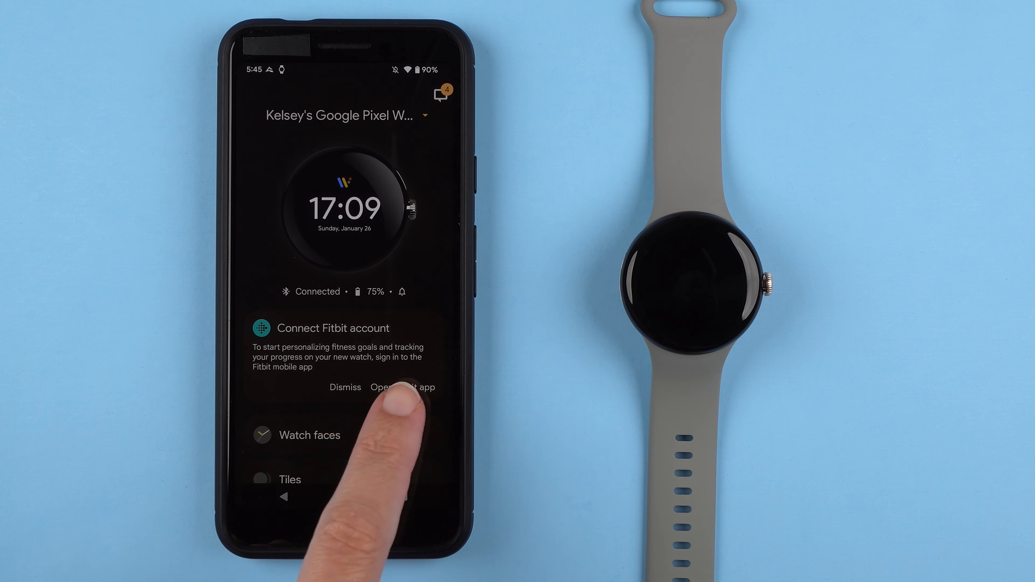
- Launch the Fitbit app from the Connect Fitbit account card on the watch companion
click(403, 387)
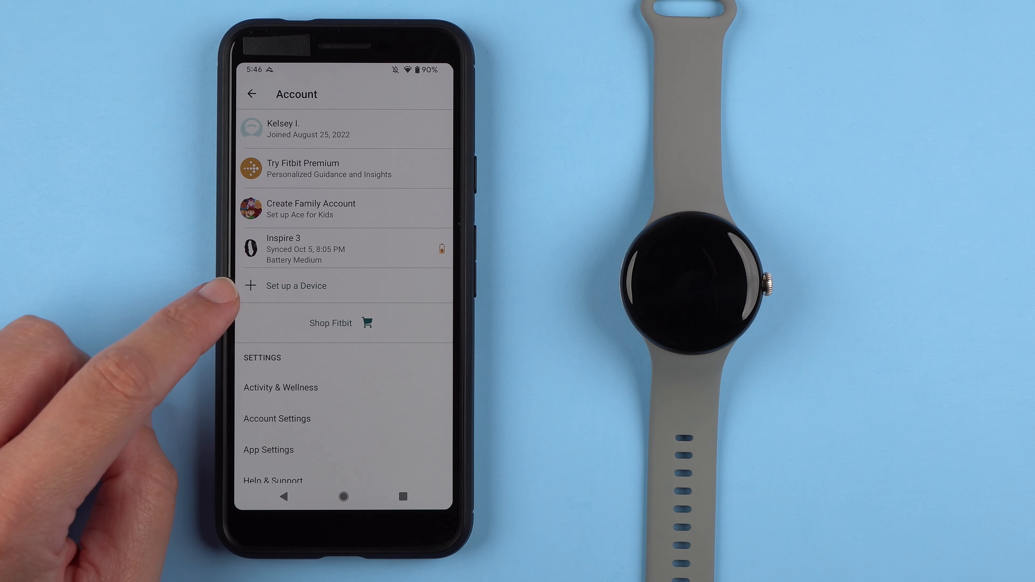
click(295, 285)
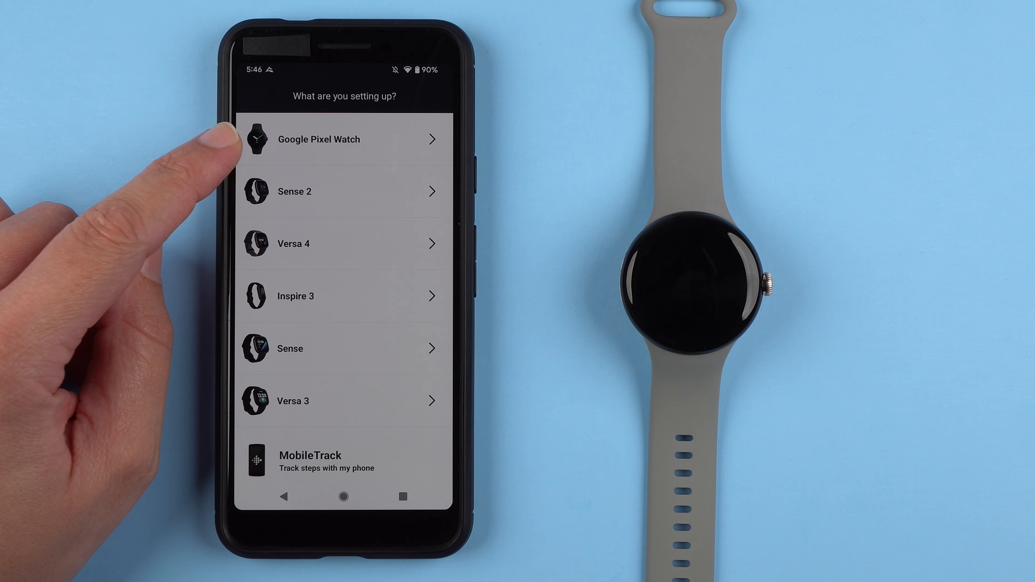
scroll(down, 3)
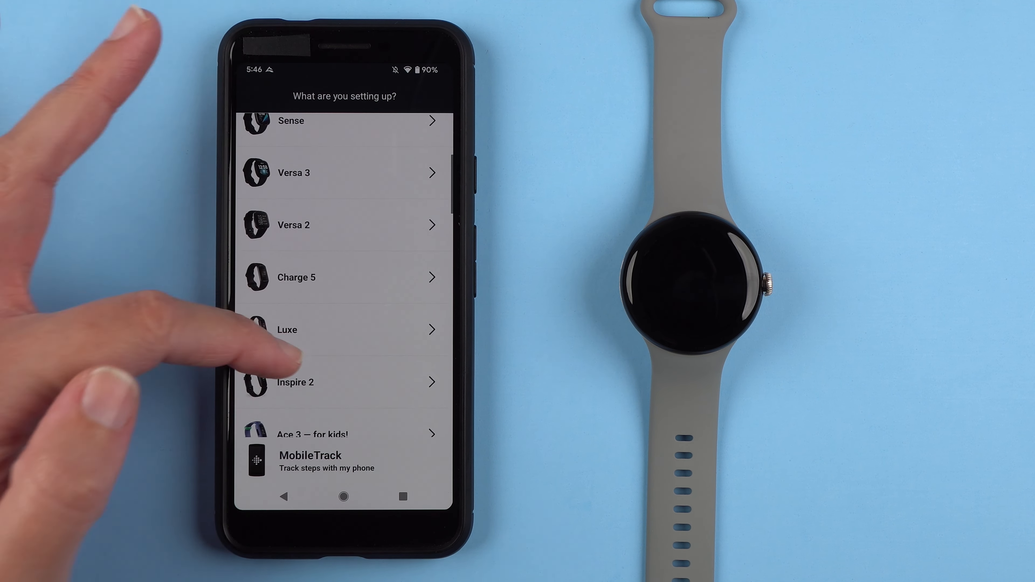
scroll(down, 3)
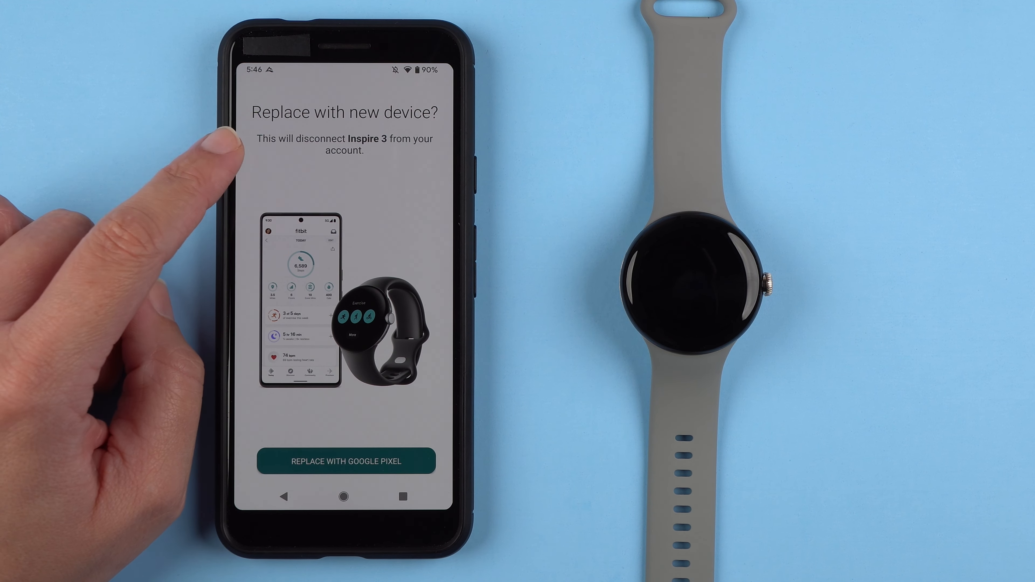
mouse_move(218, 152)
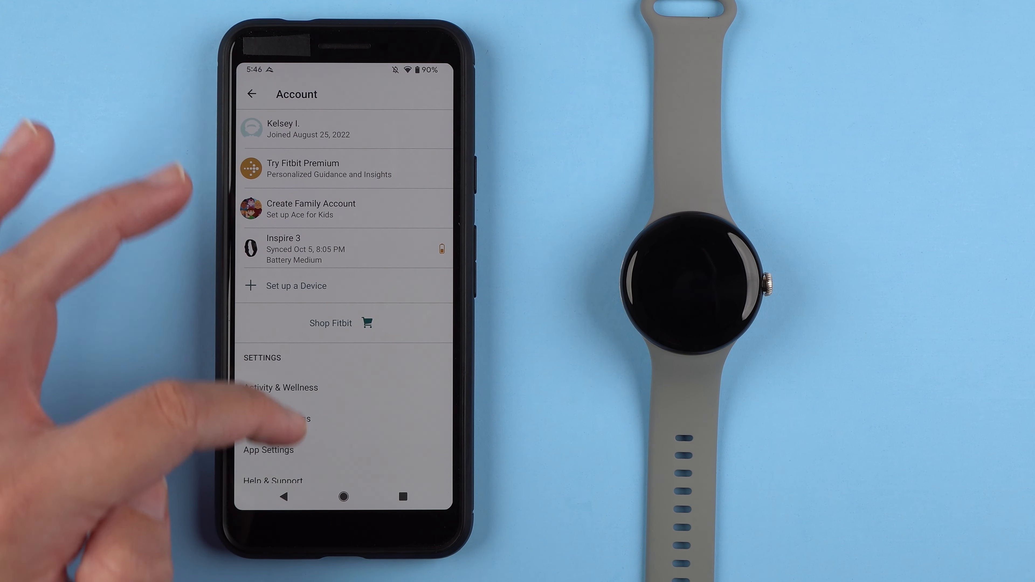
- Log out of the old Fitbit account and start Join Fitbit sign-up, adjusting the promo preference and entering an email
click(343, 461)
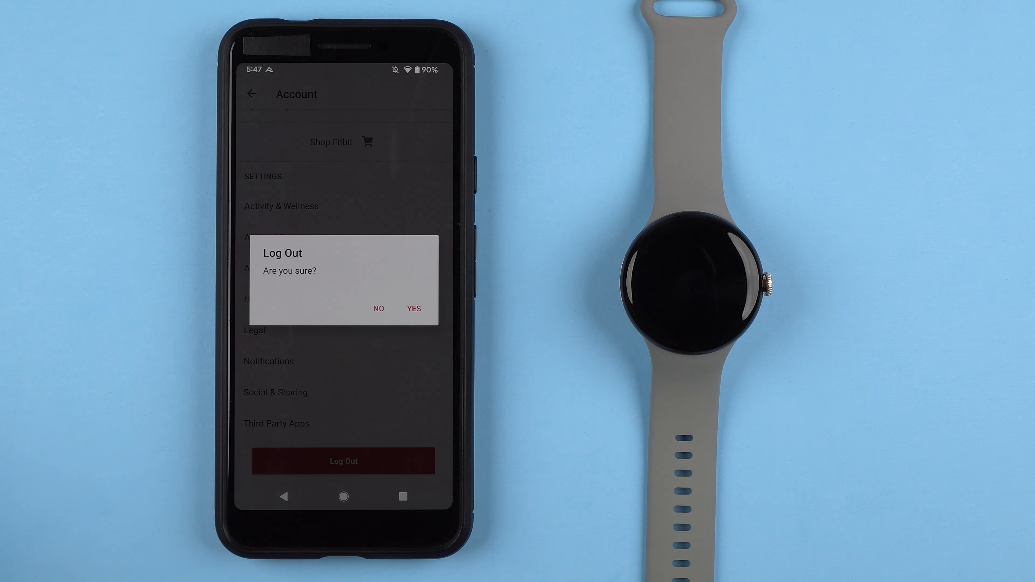
click(414, 309)
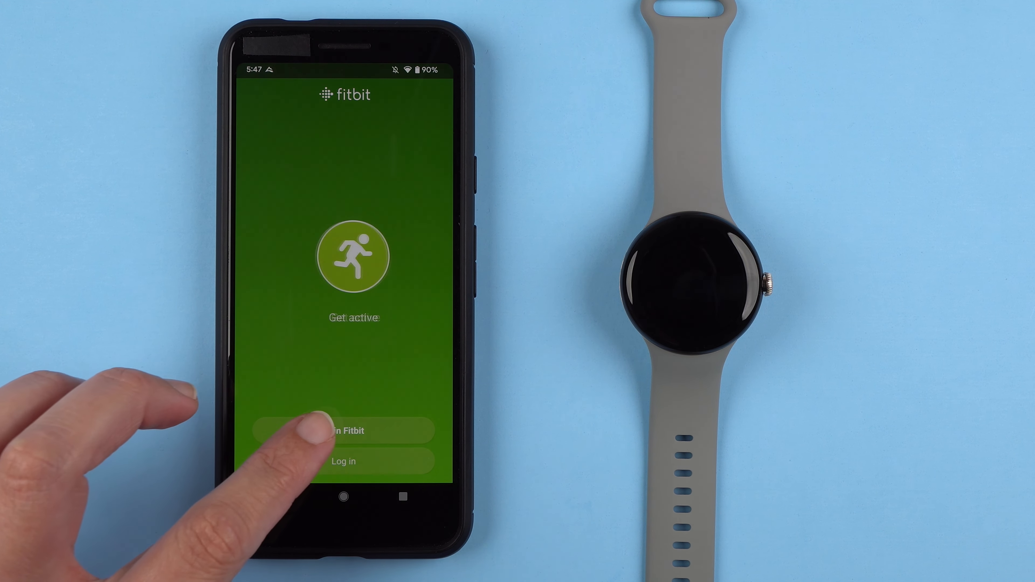
click(343, 430)
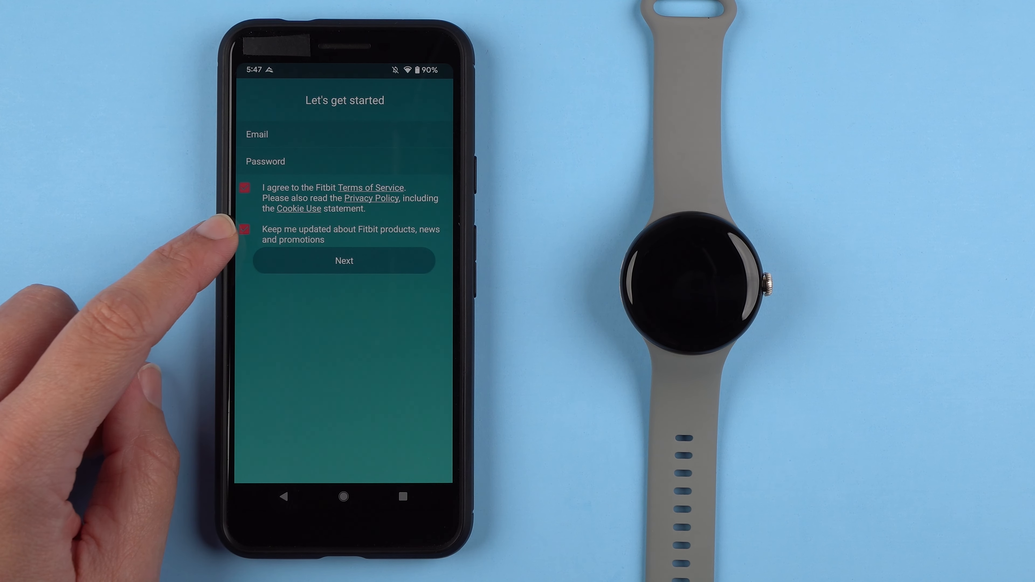
click(245, 229)
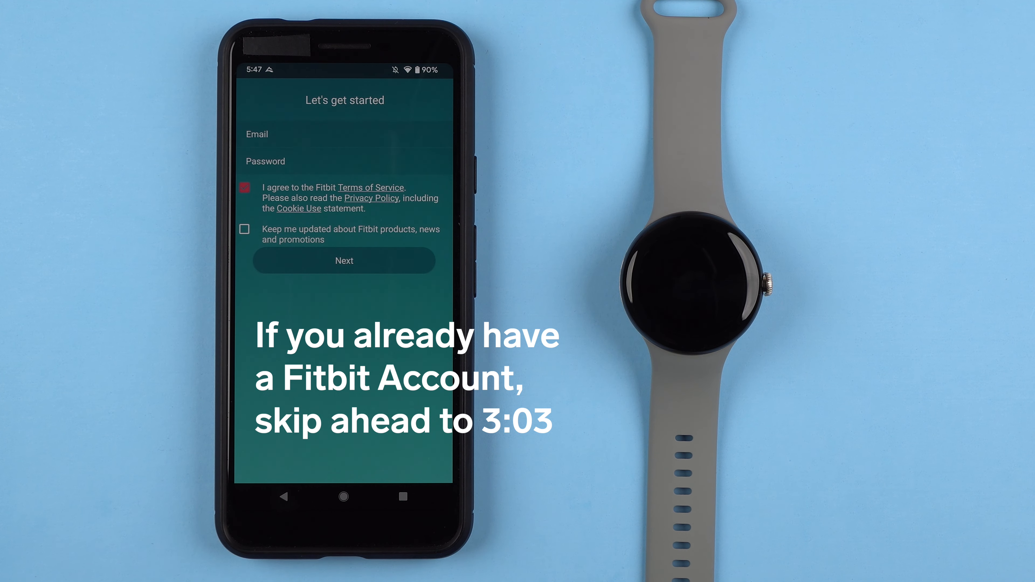
click(343, 135)
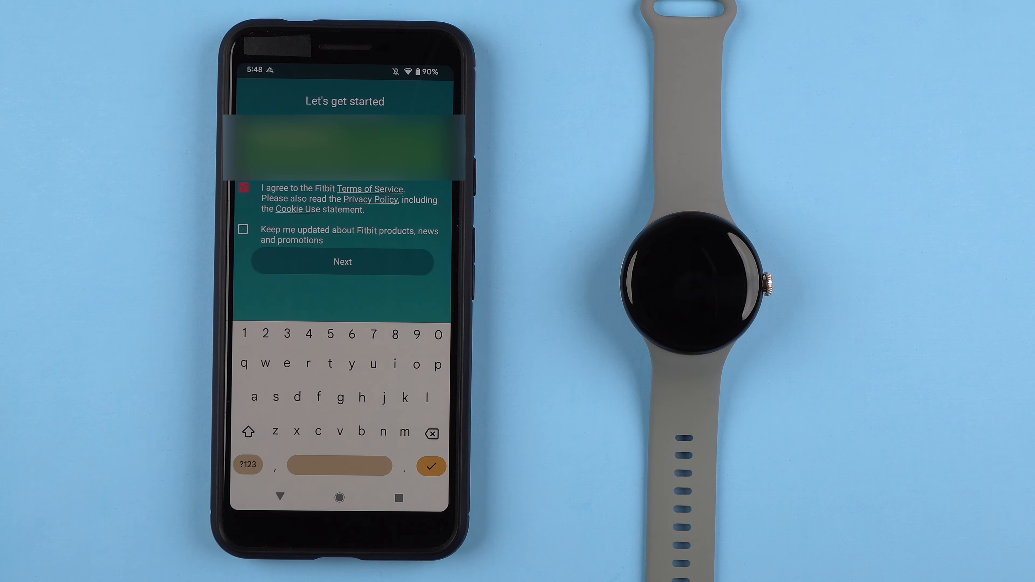
- Submit the sign-up credentials and confirm the address via the Verify Your Email link in Gmail
click(342, 262)
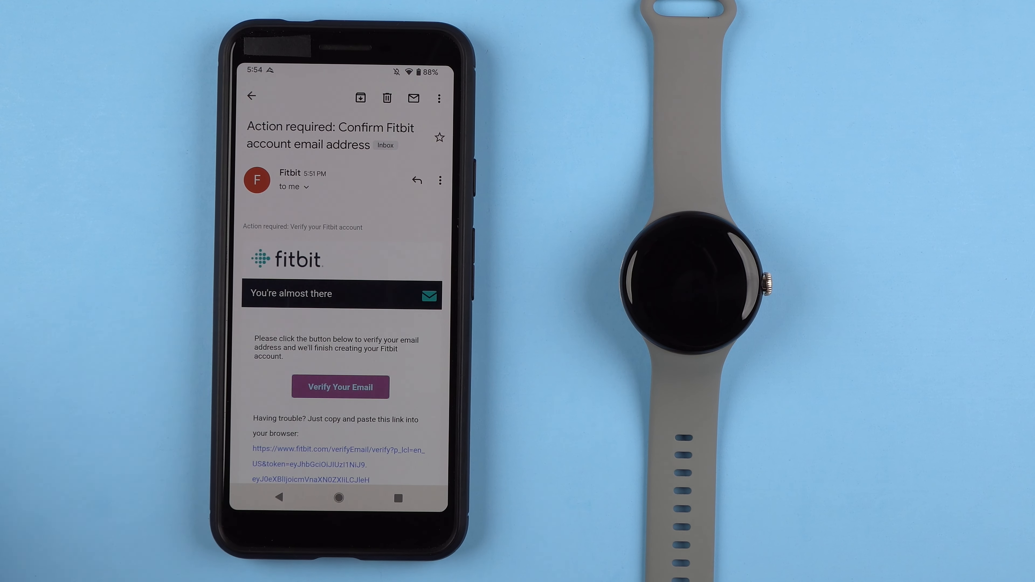
click(340, 387)
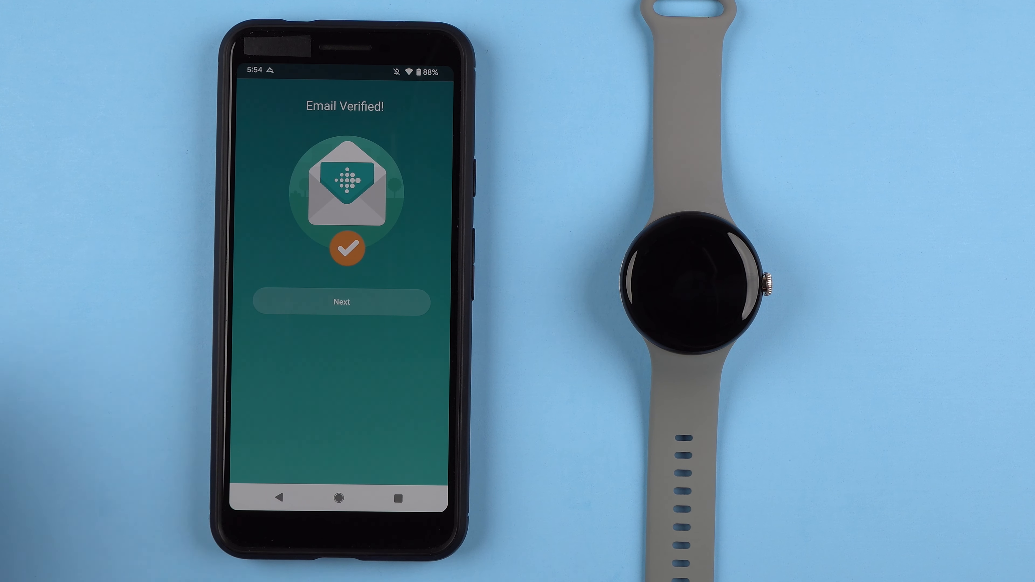
- Agree to the privacy terms, fill in the About you profile with sex Female, and create the account
click(341, 302)
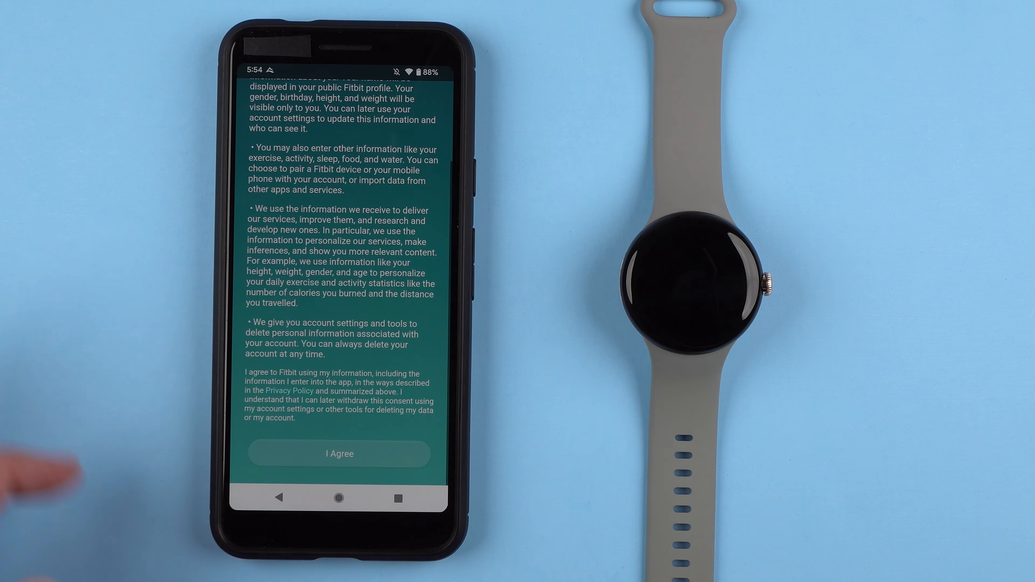
click(339, 453)
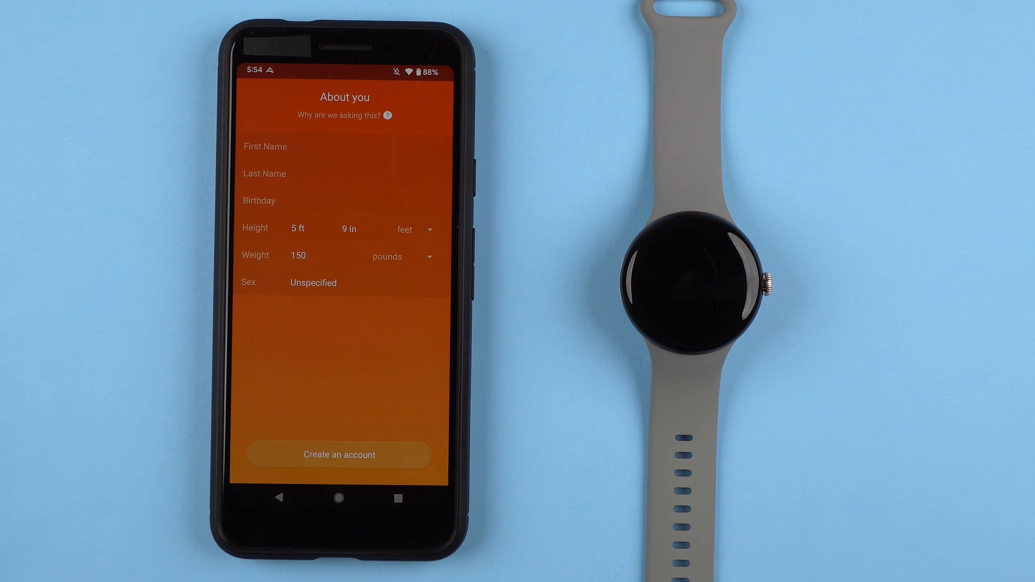
click(297, 146)
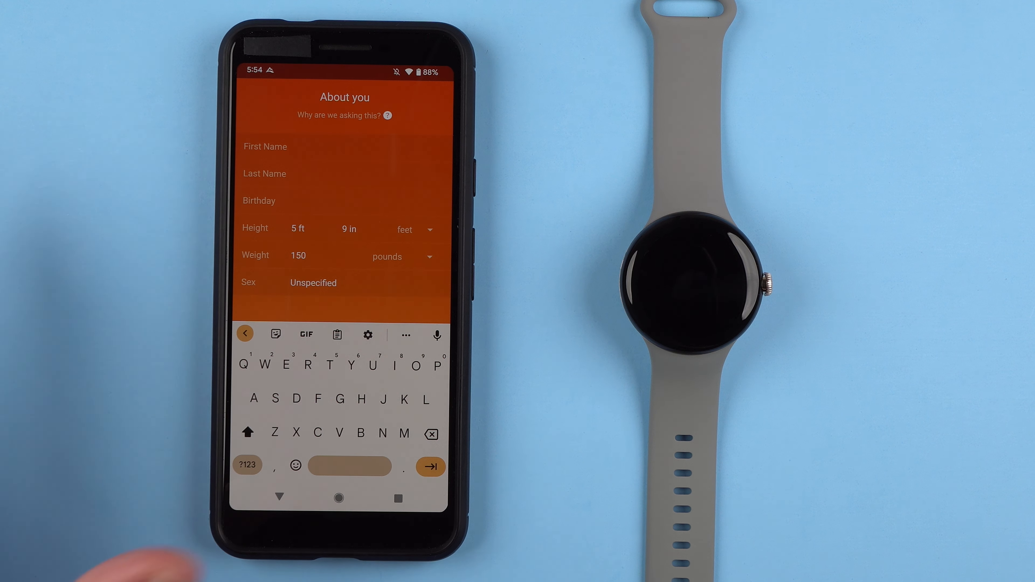
click(314, 283)
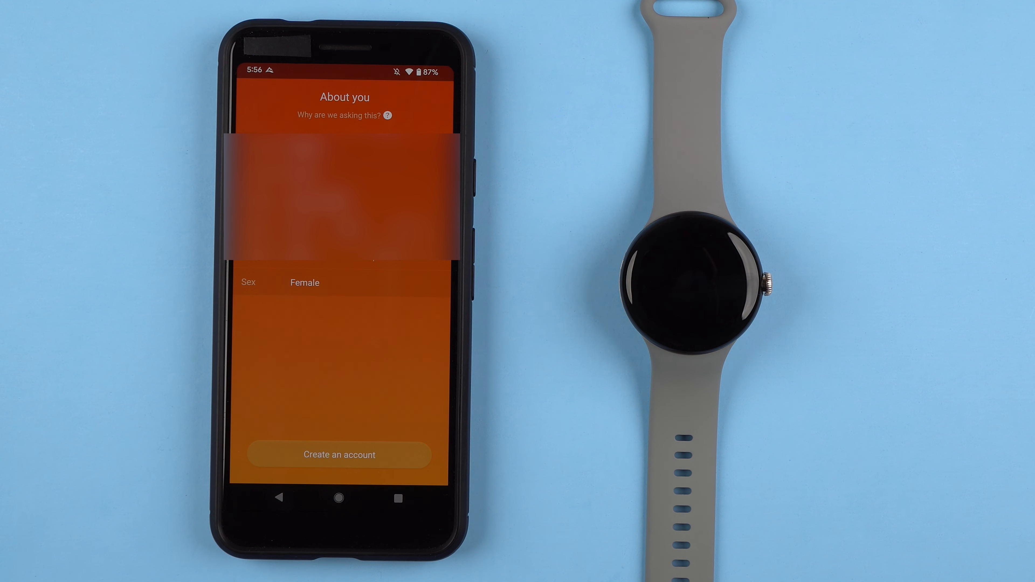
click(338, 454)
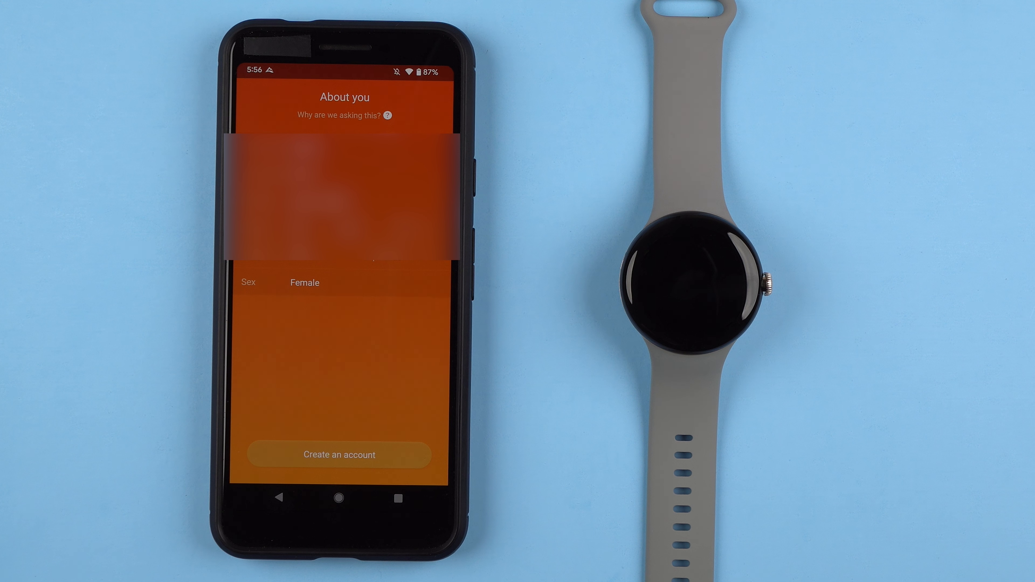
click(339, 454)
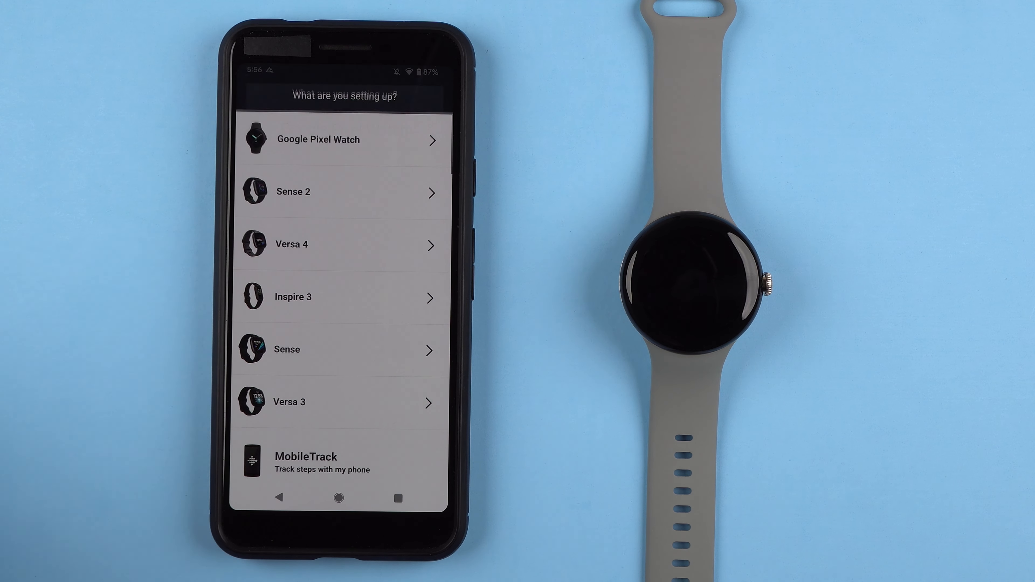
- Choose Google Pixel Watch from the device list and start its setup
click(343, 139)
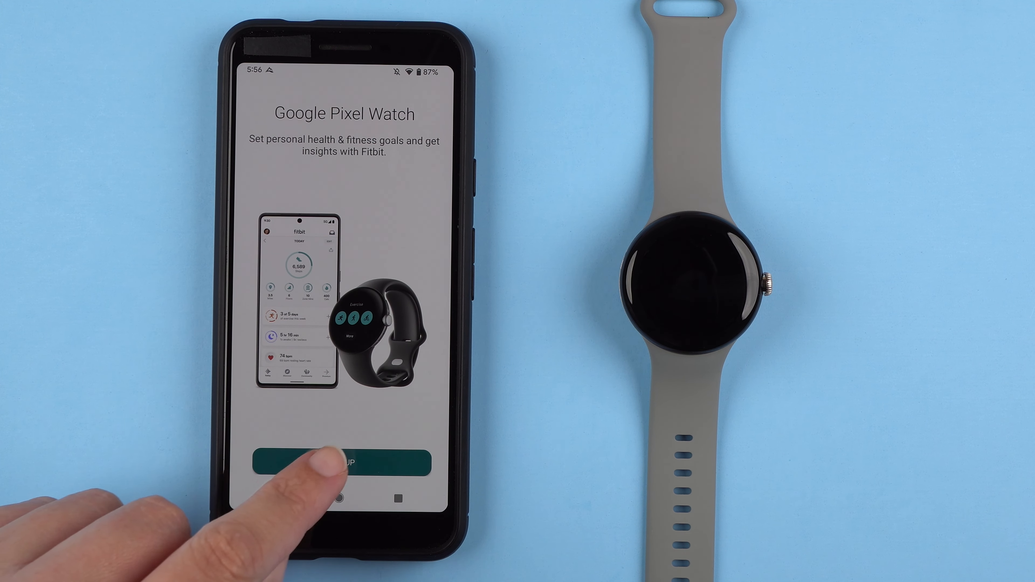
click(342, 461)
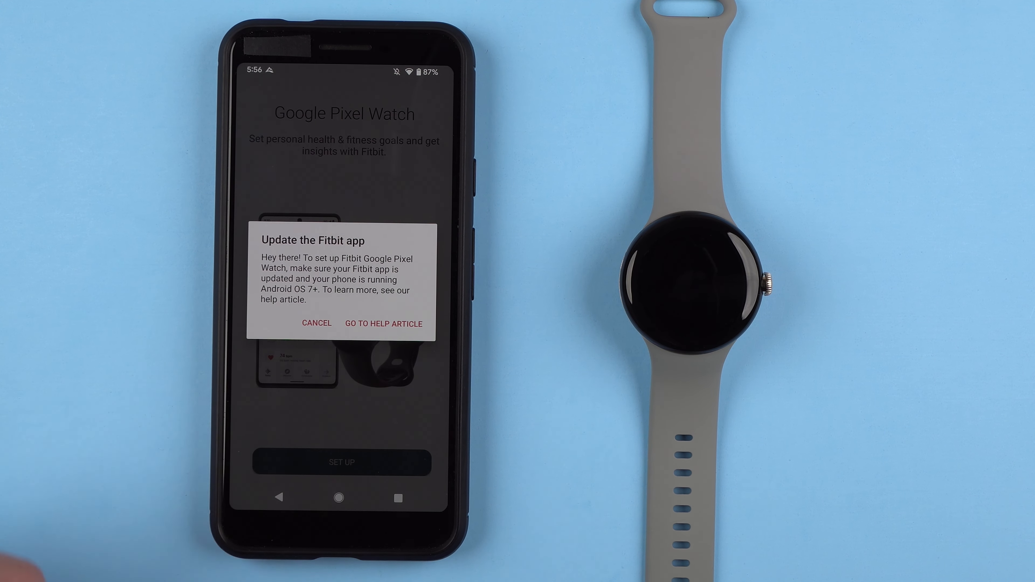
- Update the Fitbit app from its Play Store listing and reopen it to the Today dashboard
click(383, 323)
text(fitbit)
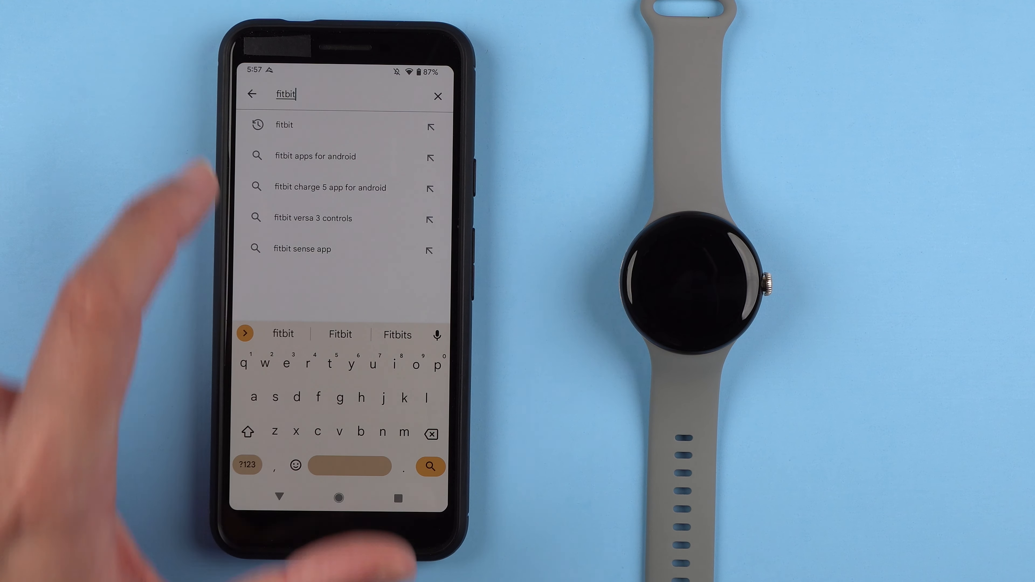
click(284, 125)
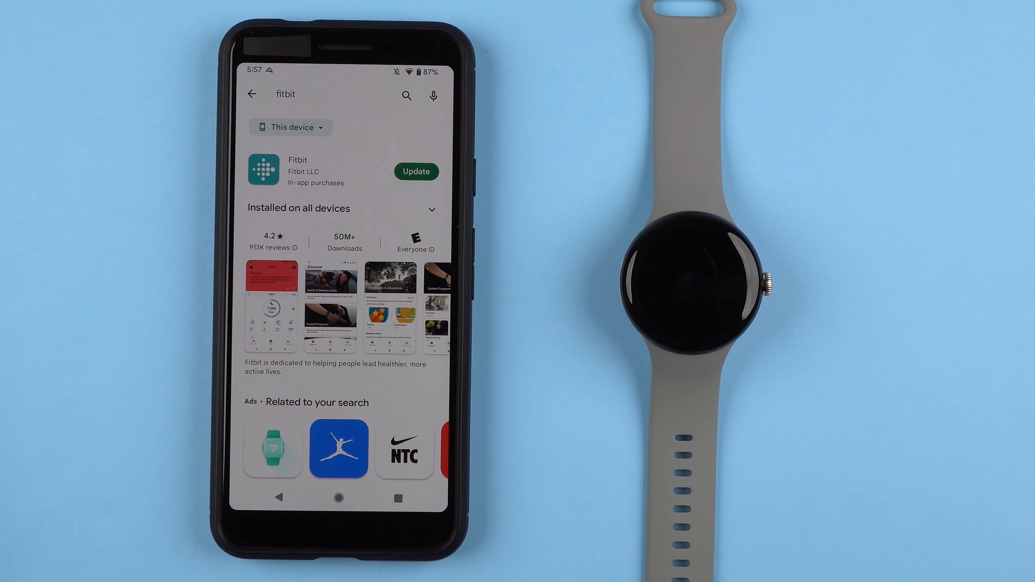
click(415, 172)
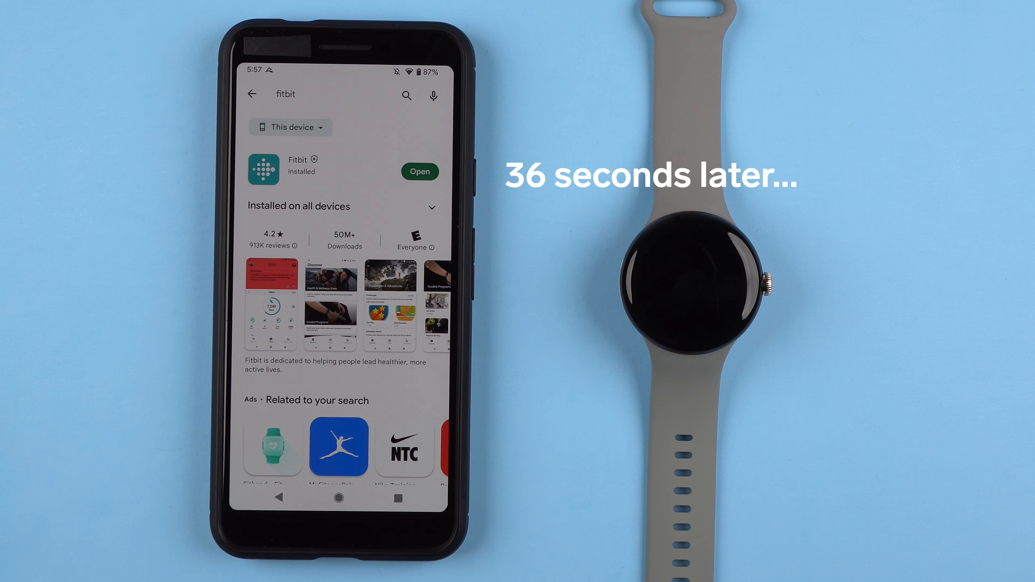
click(418, 171)
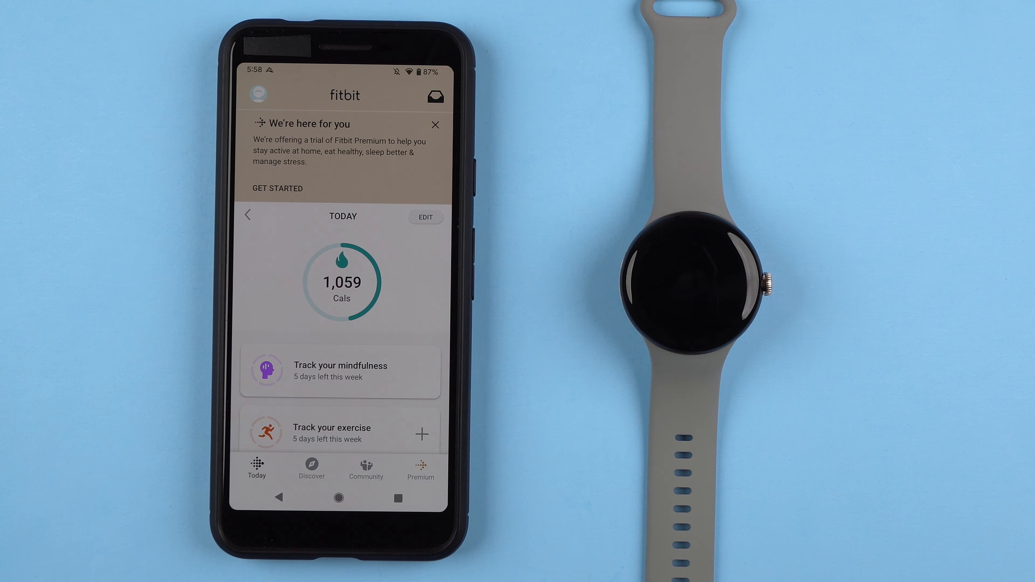
- Dismiss the Premium offer, restart Google Pixel Watch setup from Account, and read the device privacy terms to the end
click(435, 124)
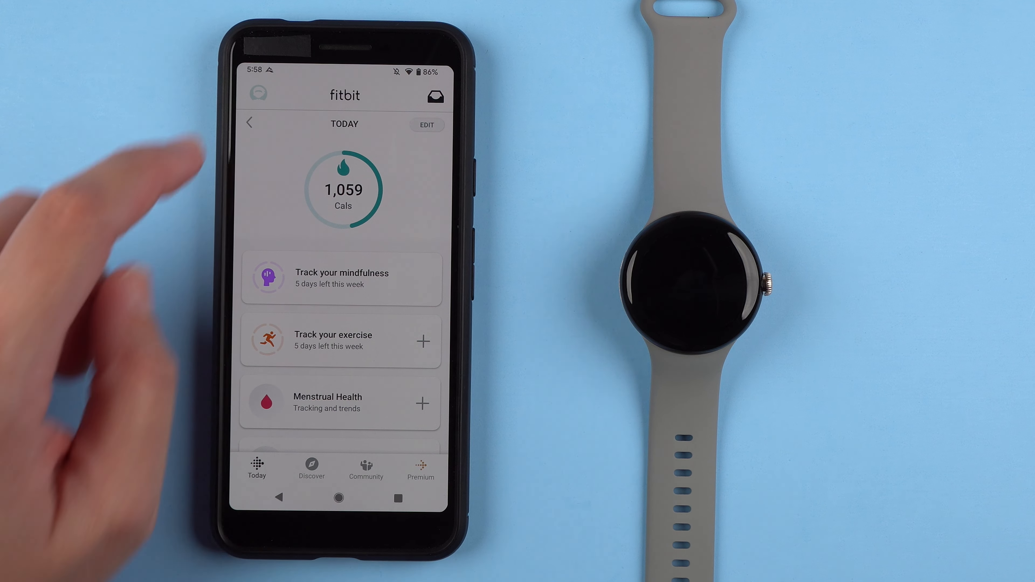
click(256, 95)
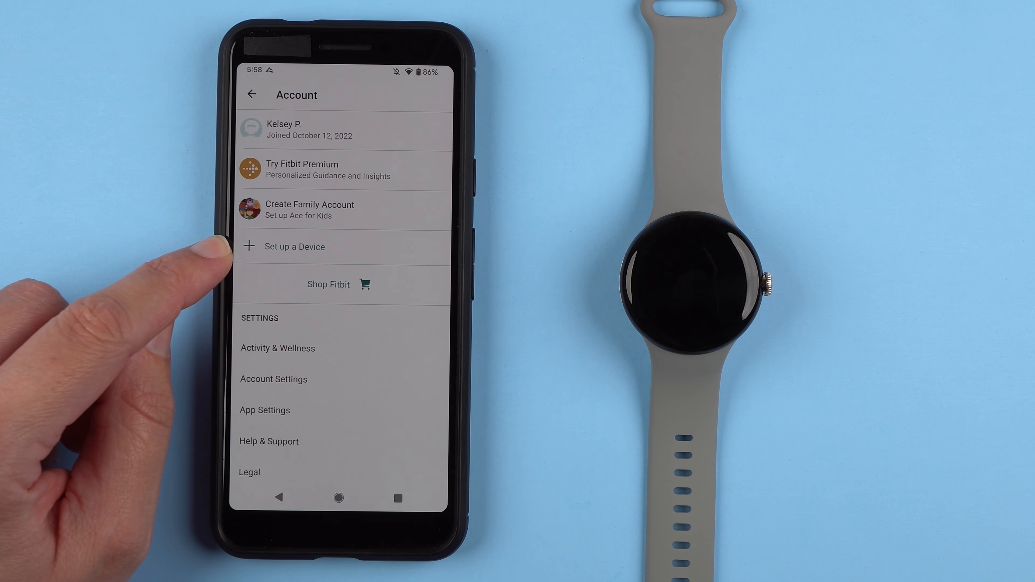
click(294, 246)
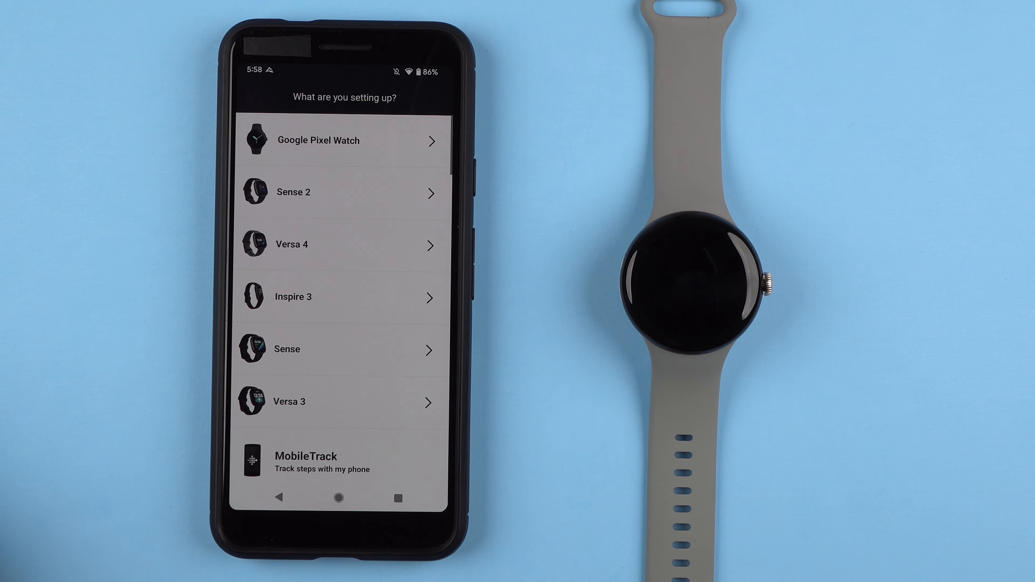
click(343, 140)
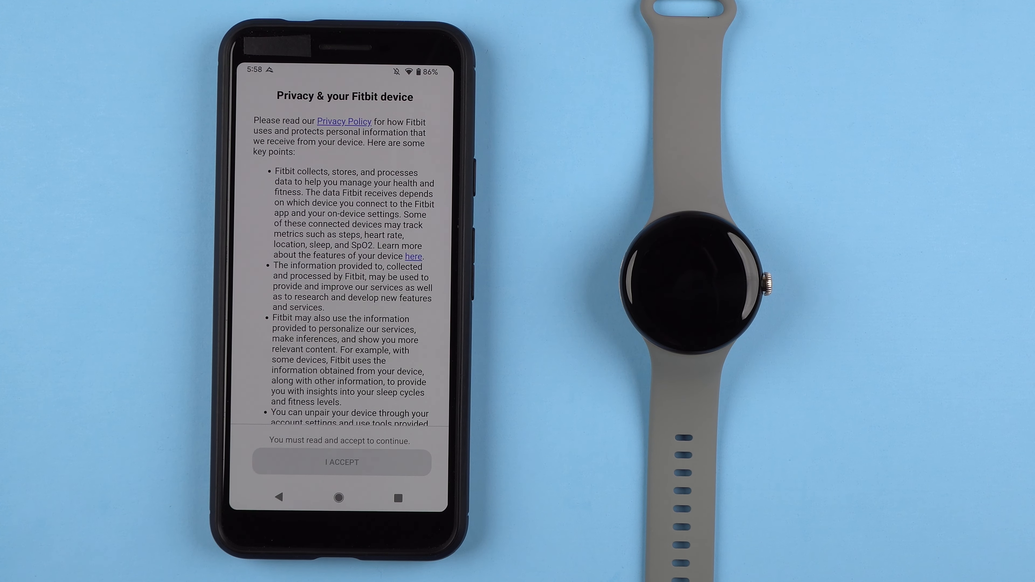
scroll(down, 3)
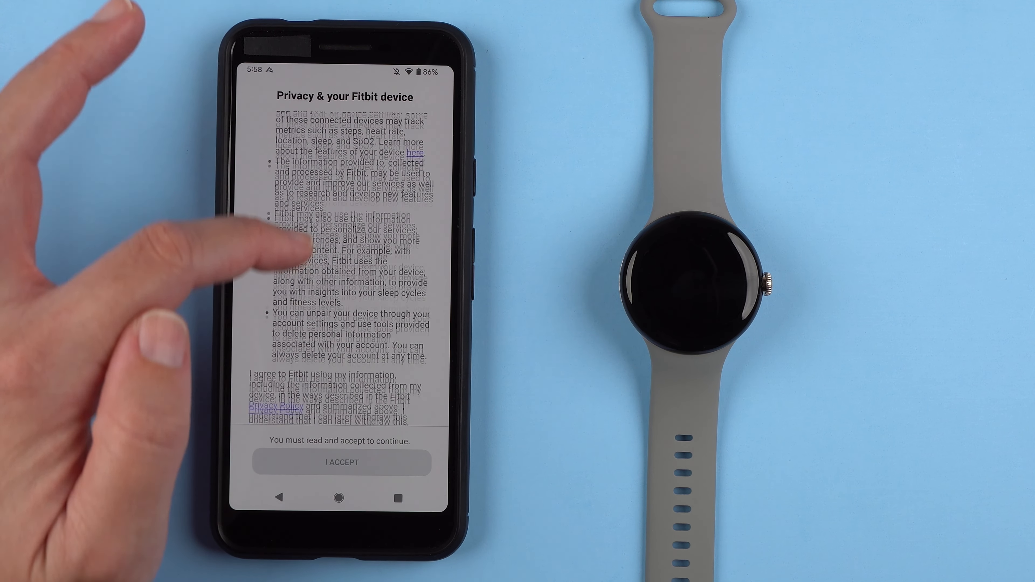
scroll(down, 3)
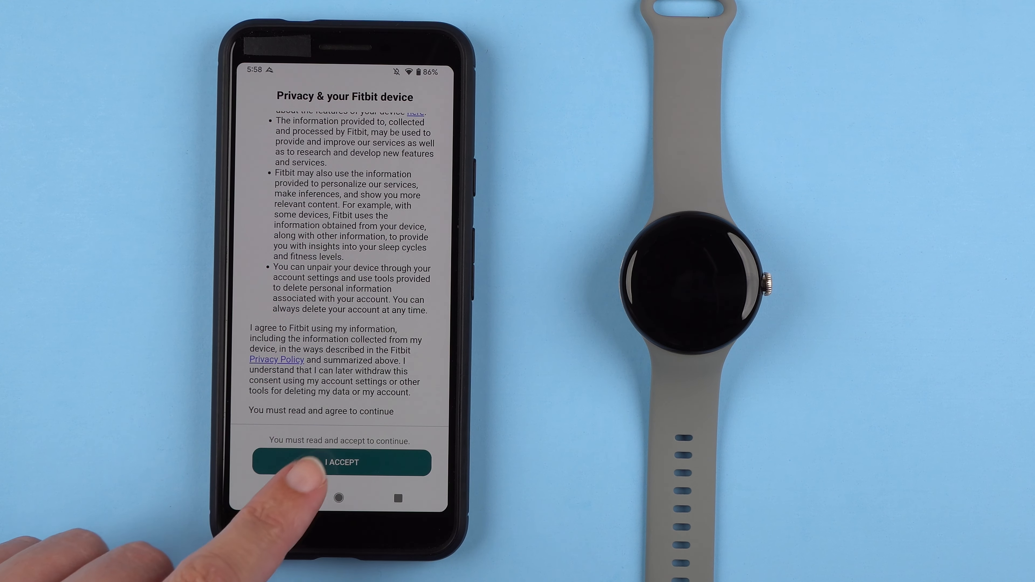
- Accept the Google Pixel Watch device privacy terms
click(340, 462)
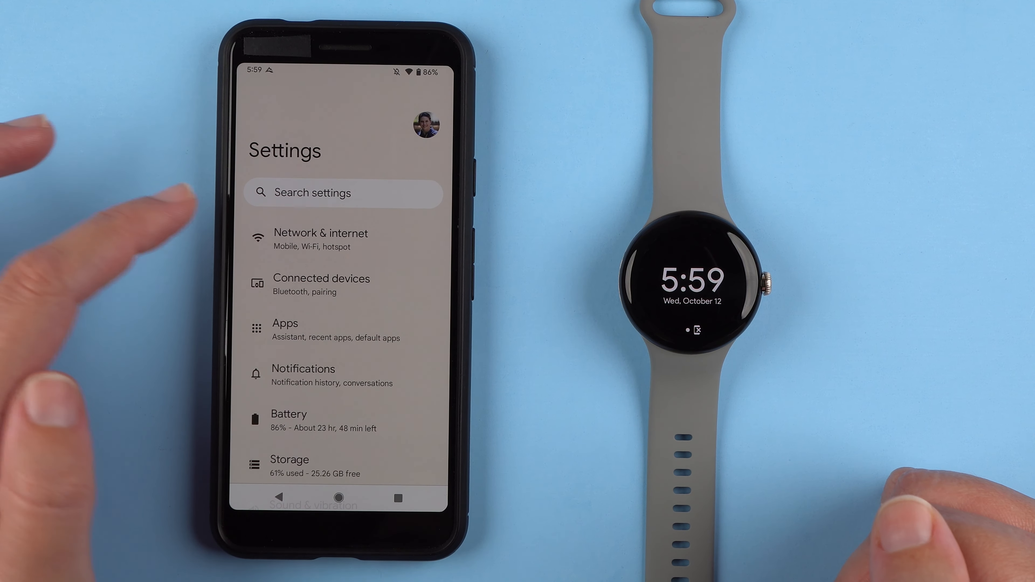
- Reconnect the Google Pixel Watch from its device details under Connected devices in Android Settings
click(321, 284)
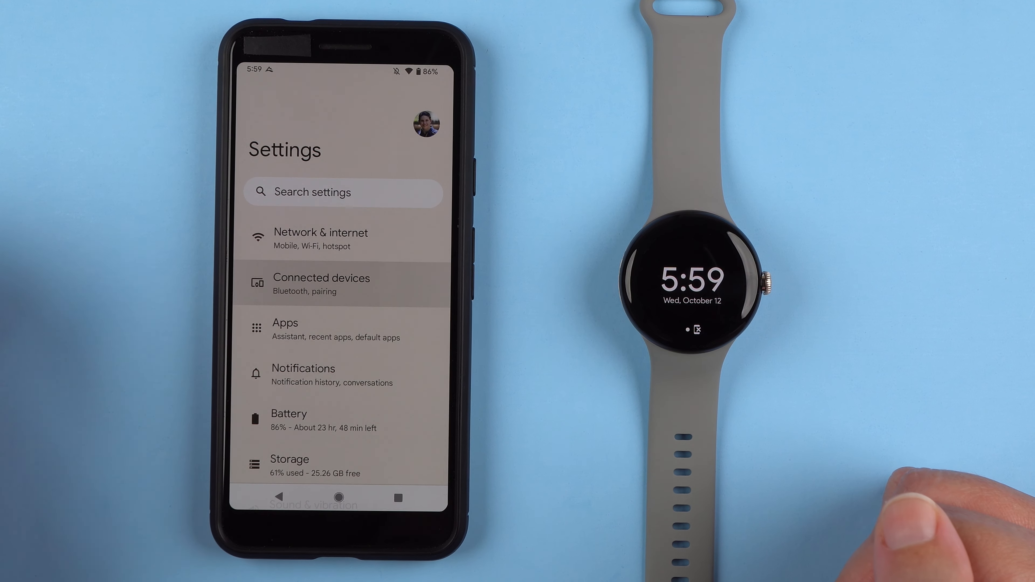
click(320, 284)
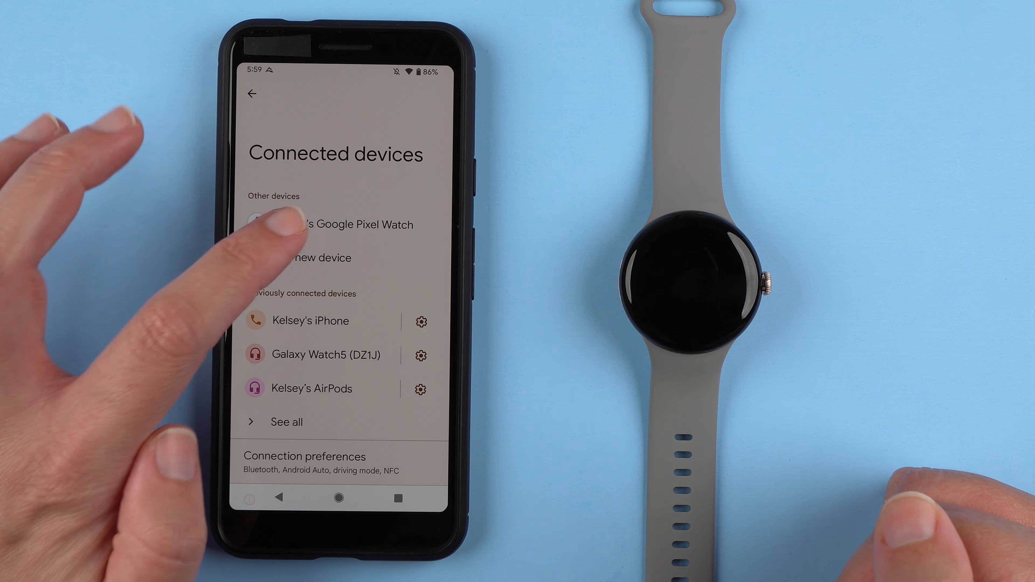
click(333, 224)
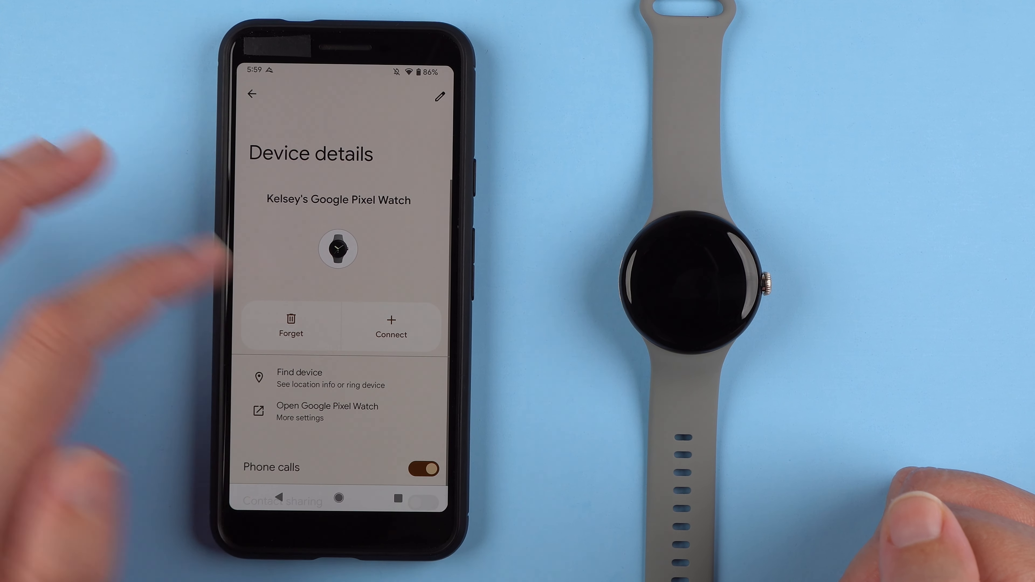
click(391, 326)
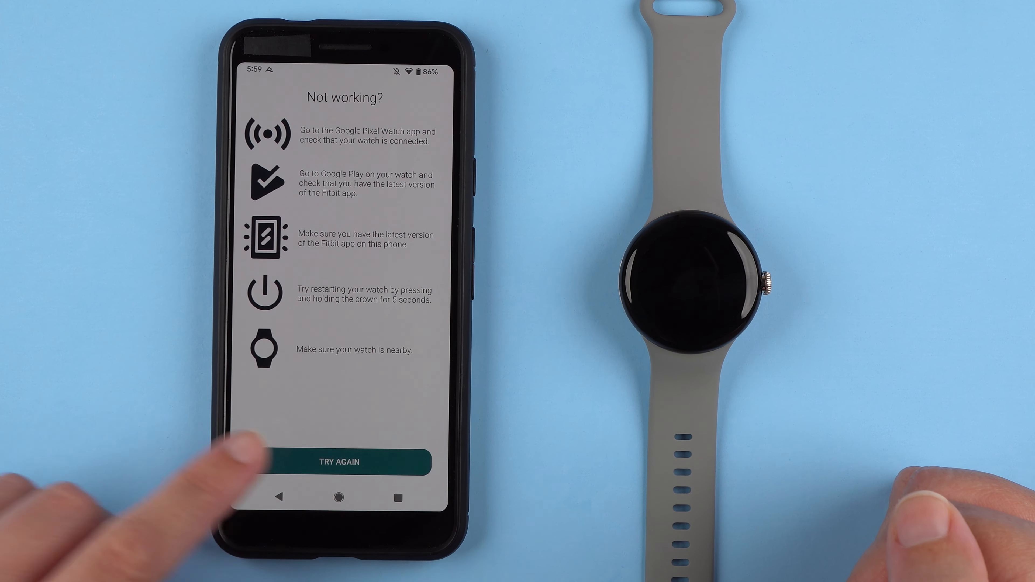
- Retry the watch connection from the Not working? screen and continue to the insights overview
click(337, 462)
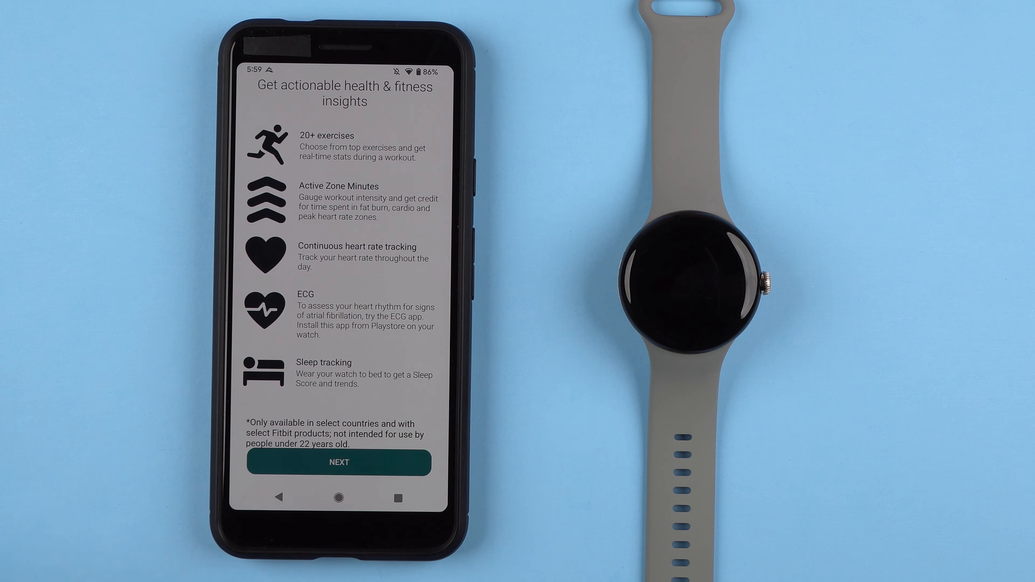
click(338, 462)
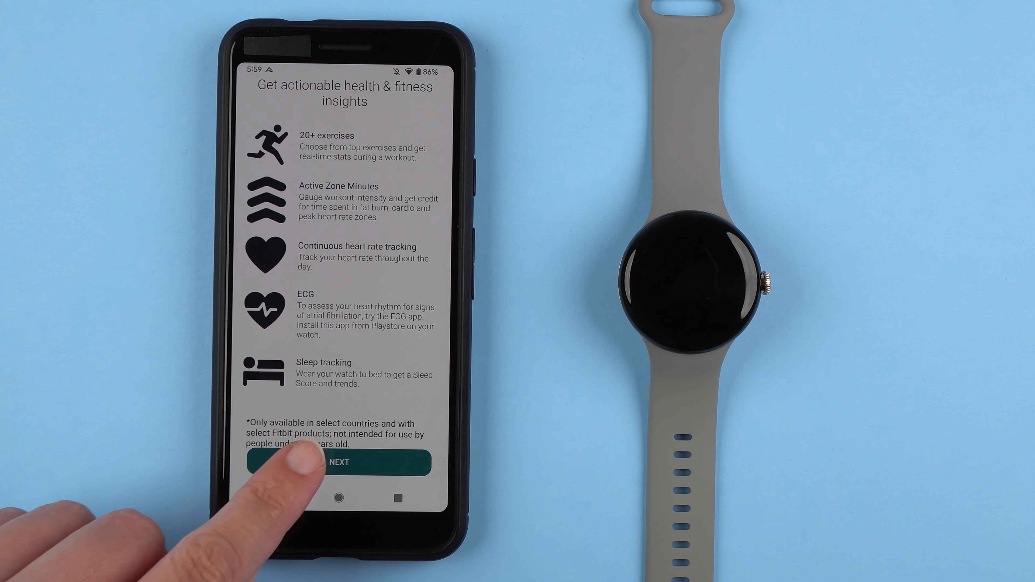
- Finish the Pixel Watch setup past the health insights overview and dismiss the Premium offer
click(338, 461)
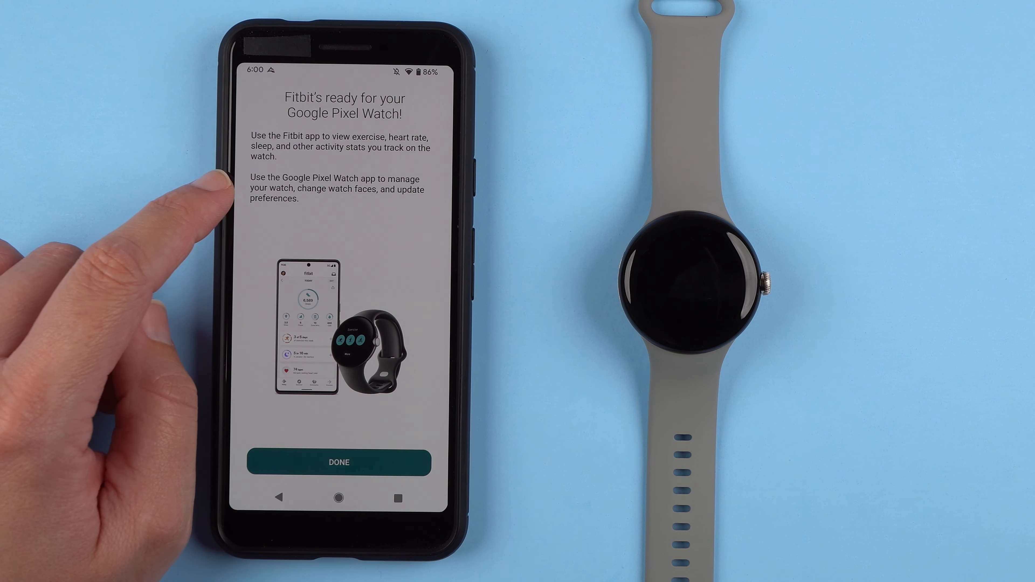
mouse_move(211, 198)
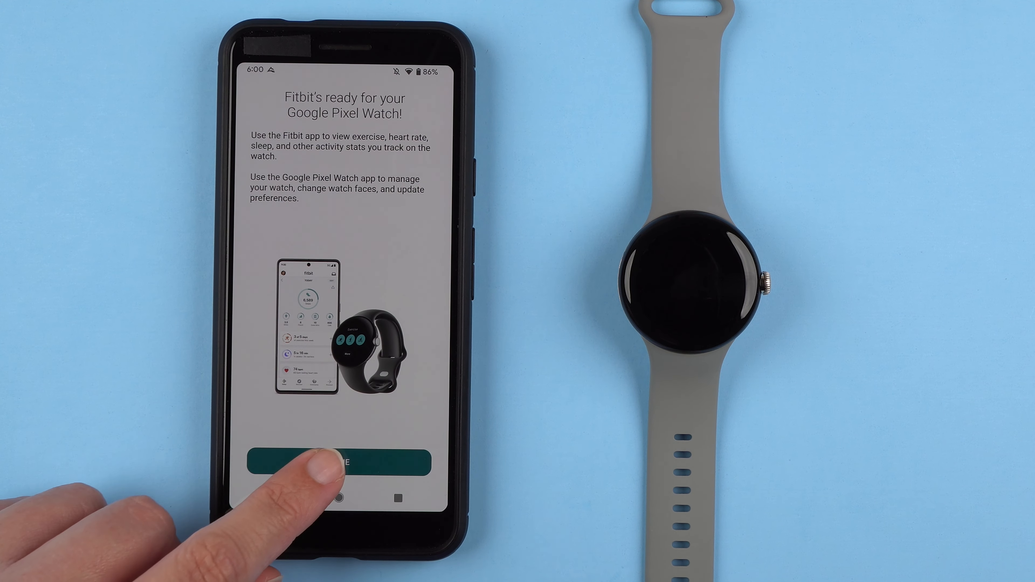
click(339, 461)
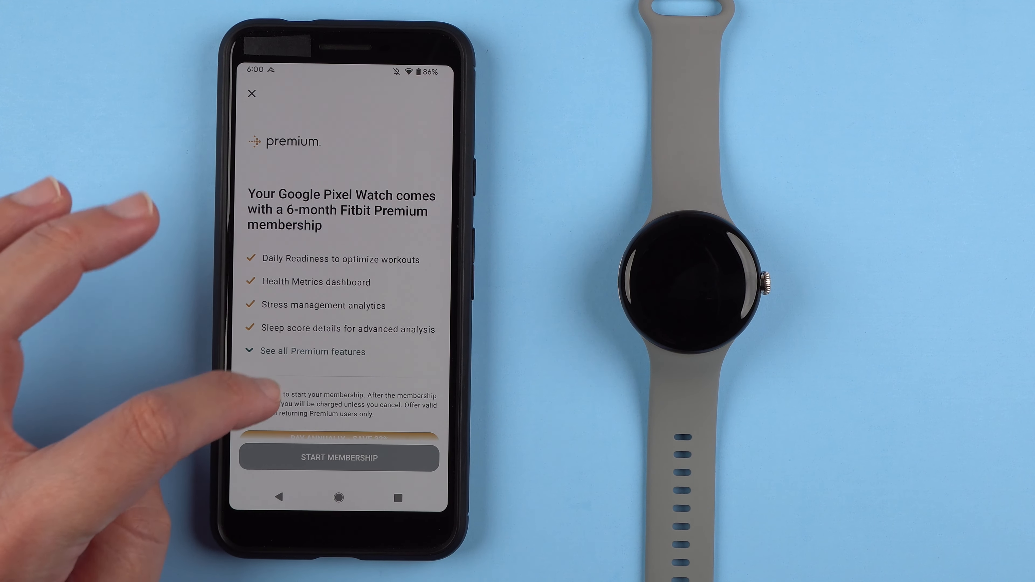
scroll(down, 3)
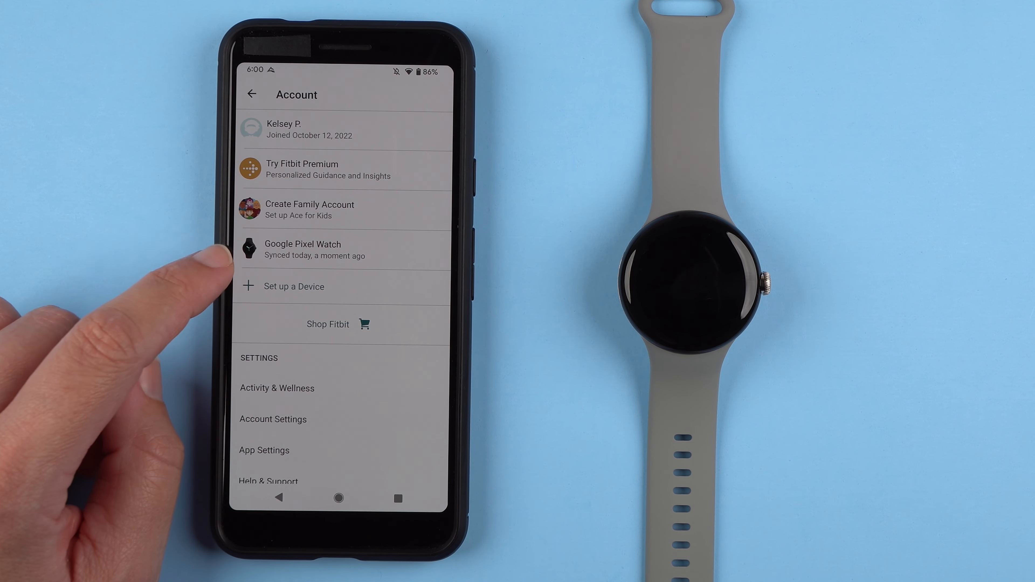
- Set the watch's Main Goal to Active Zone Minutes and switch Reminders to Move off
click(303, 249)
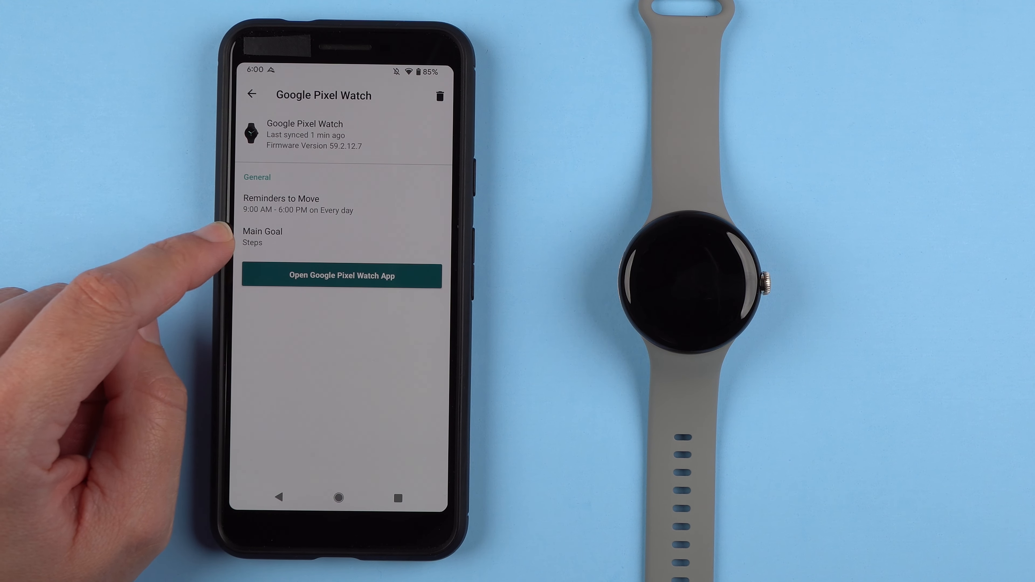
click(262, 236)
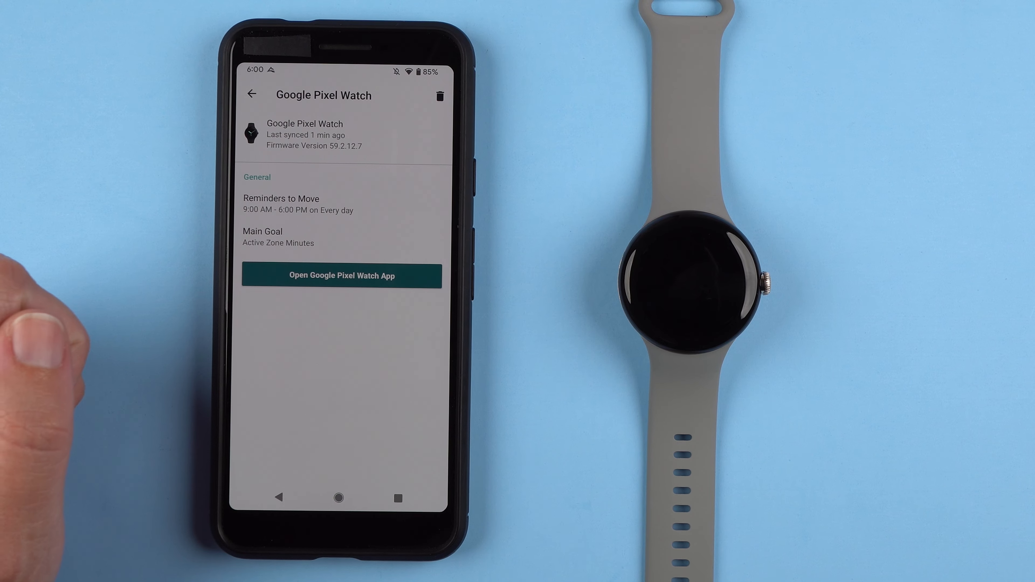
click(279, 203)
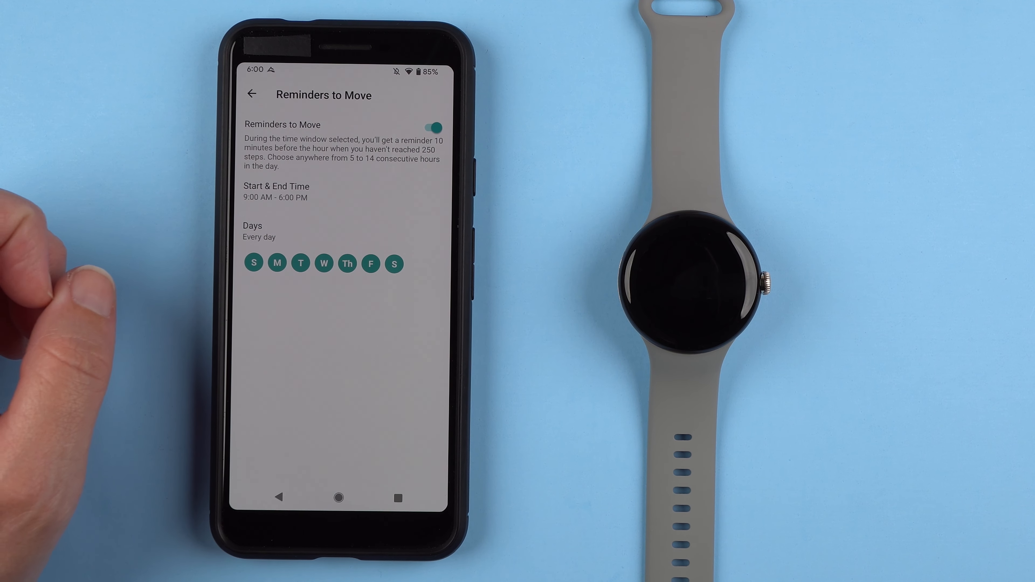
click(432, 127)
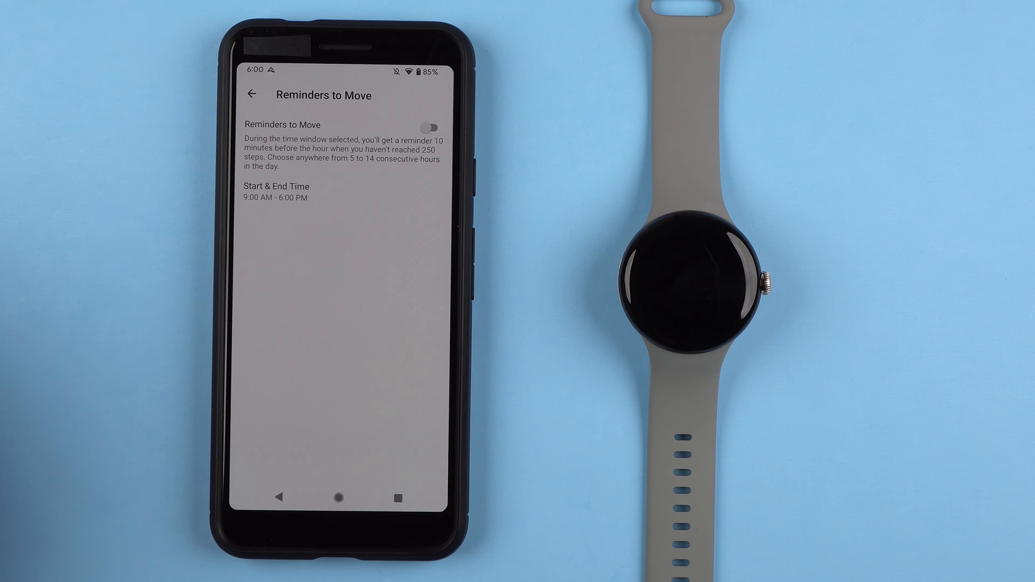
click(252, 95)
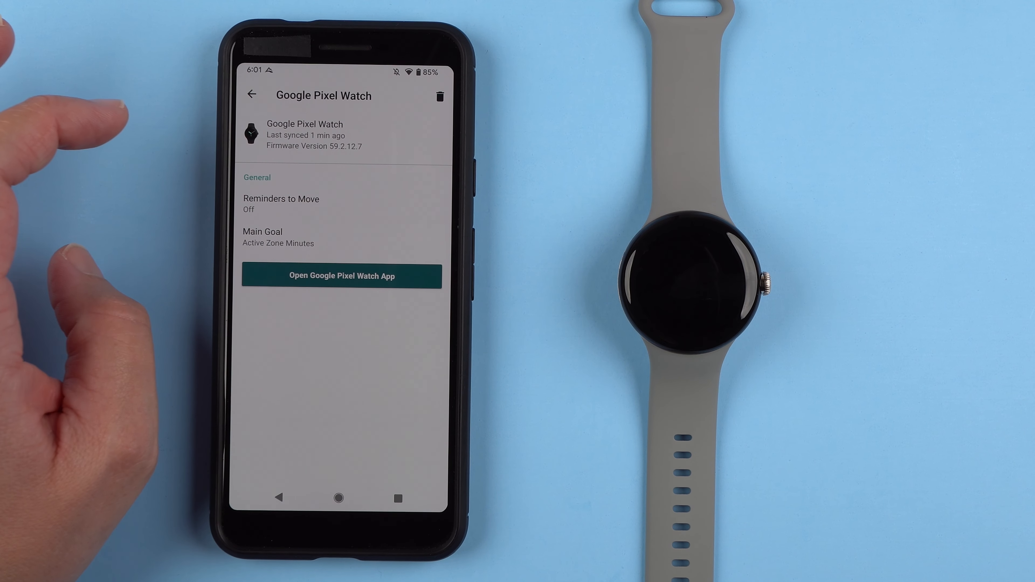
click(252, 94)
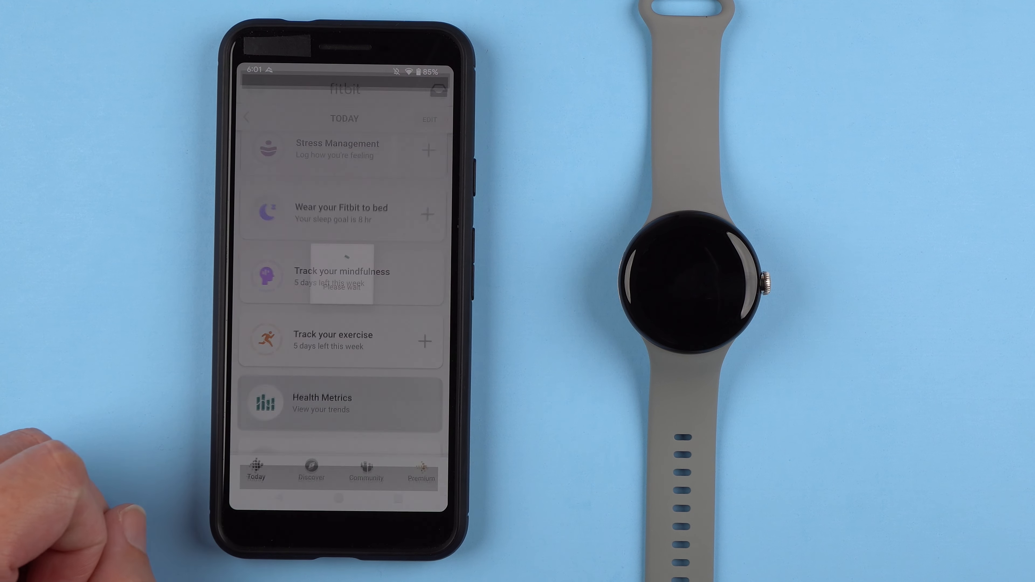
- Accept the Health Metrics terms and browse its empty breathing rate, HRV and resting heart rate charts
click(323, 403)
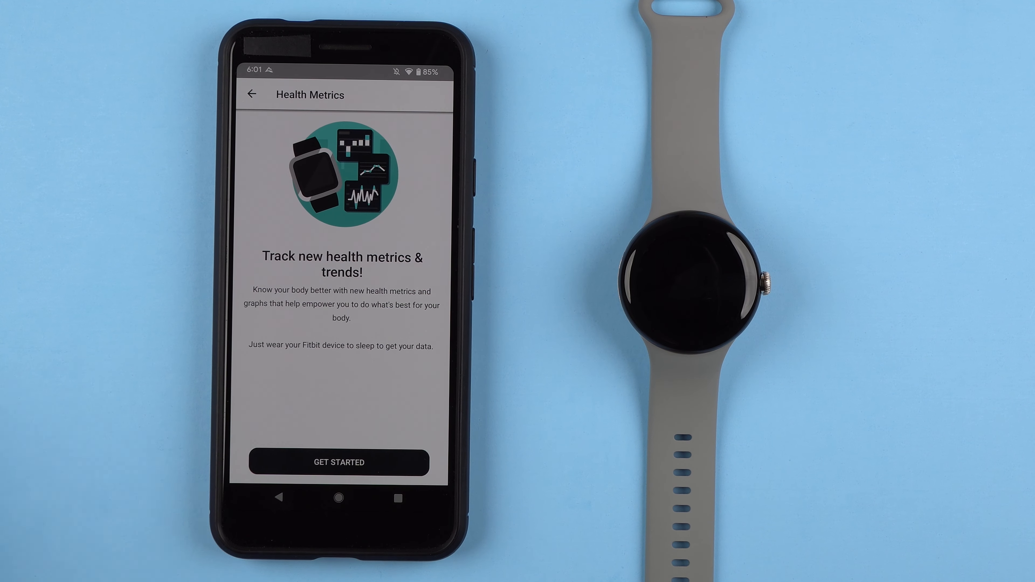
click(338, 462)
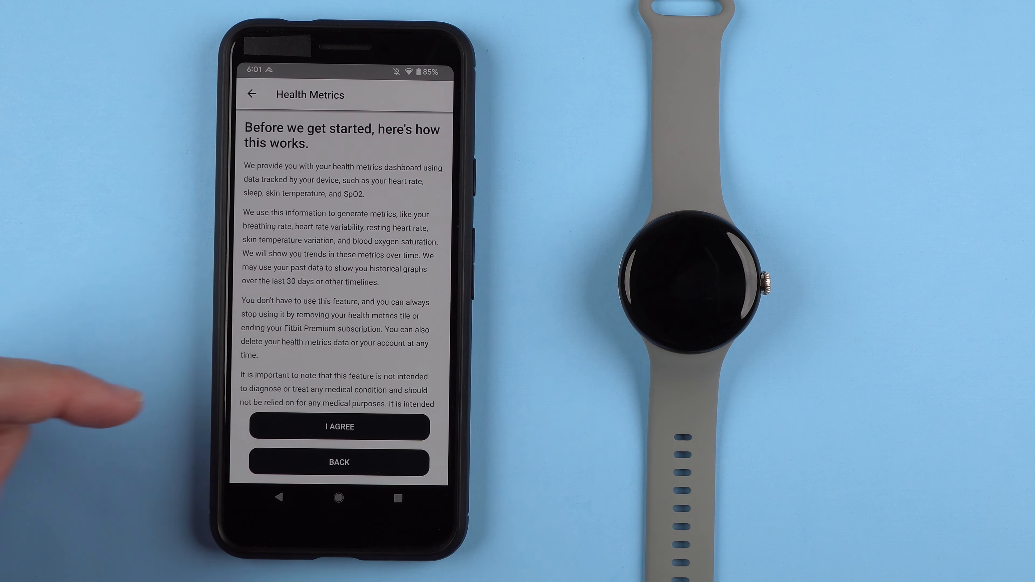
scroll(down, 3)
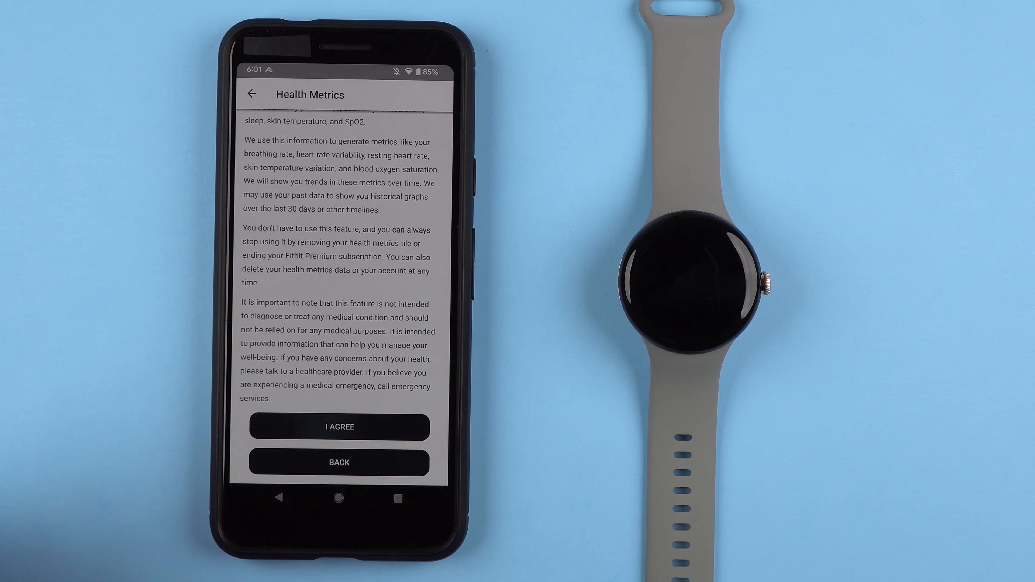
click(338, 426)
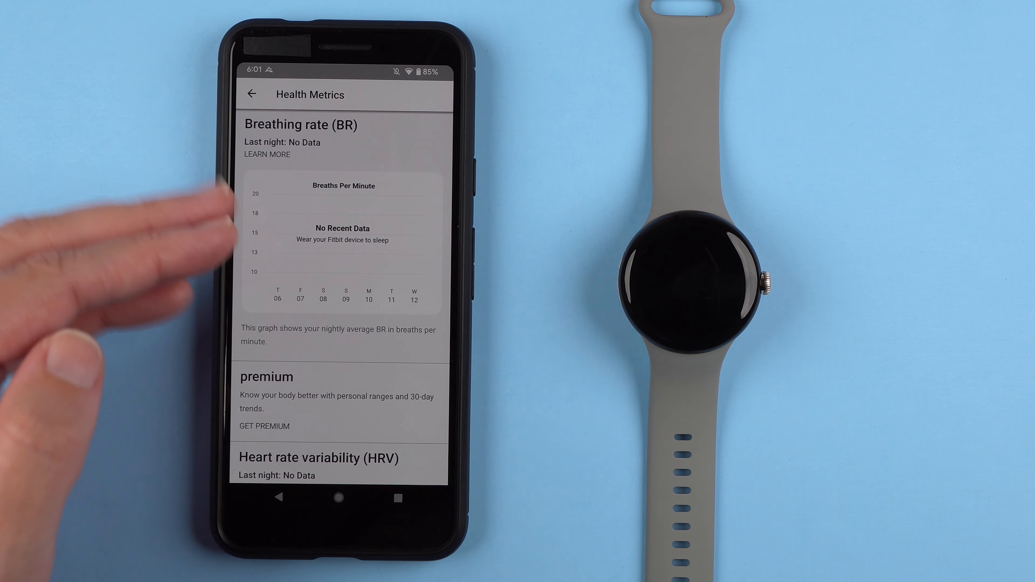
scroll(down, 3)
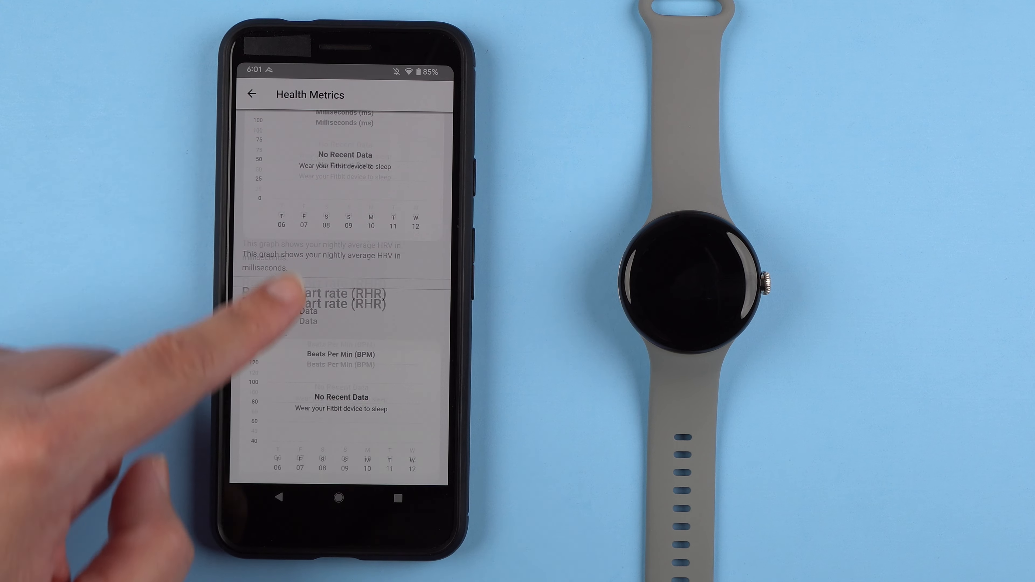
click(252, 93)
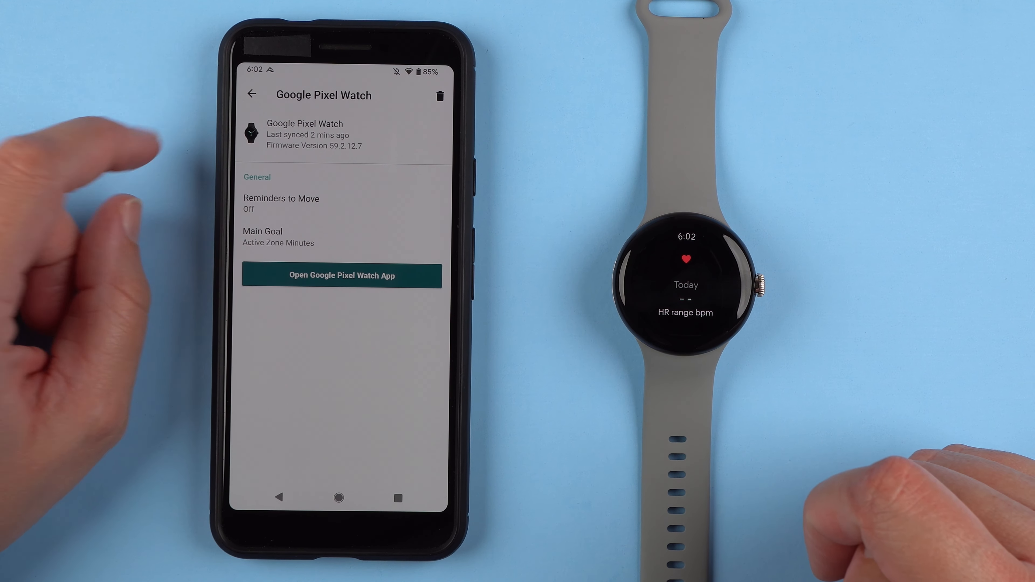
- Return from the Pixel Watch device page to the Today dashboard
click(251, 94)
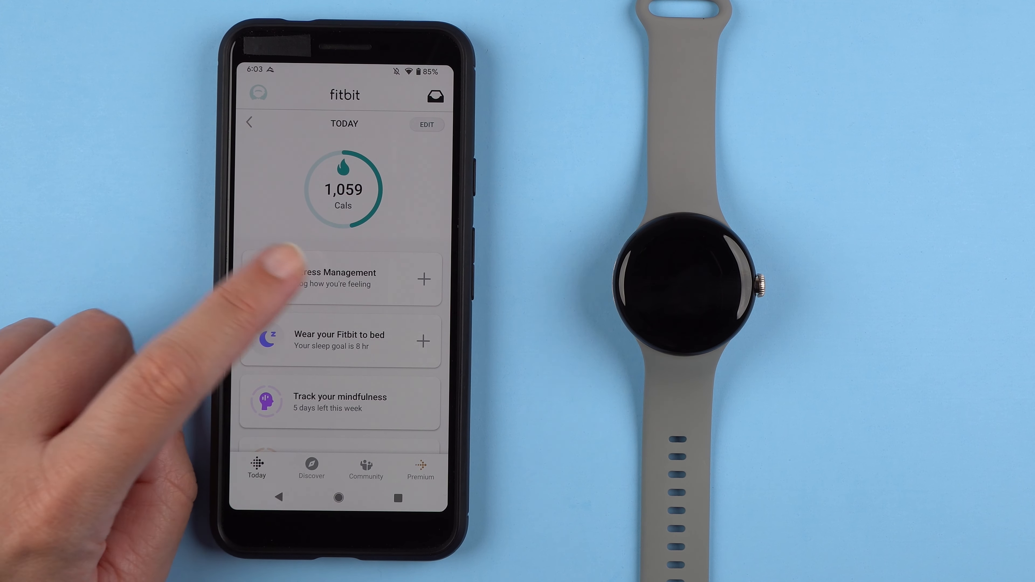
- Agree to Stress Management using my data from the Today tile
click(336, 279)
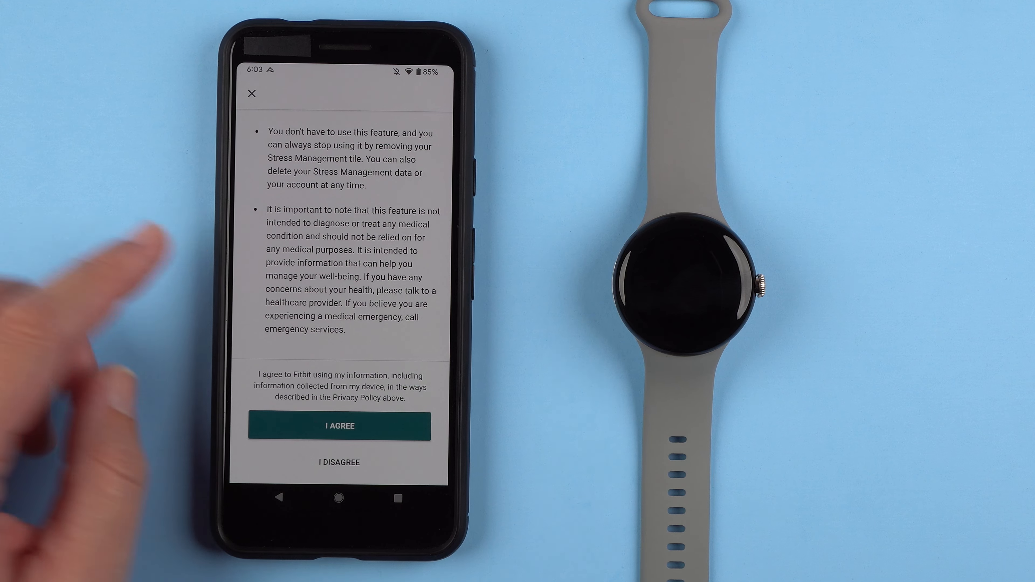
click(338, 425)
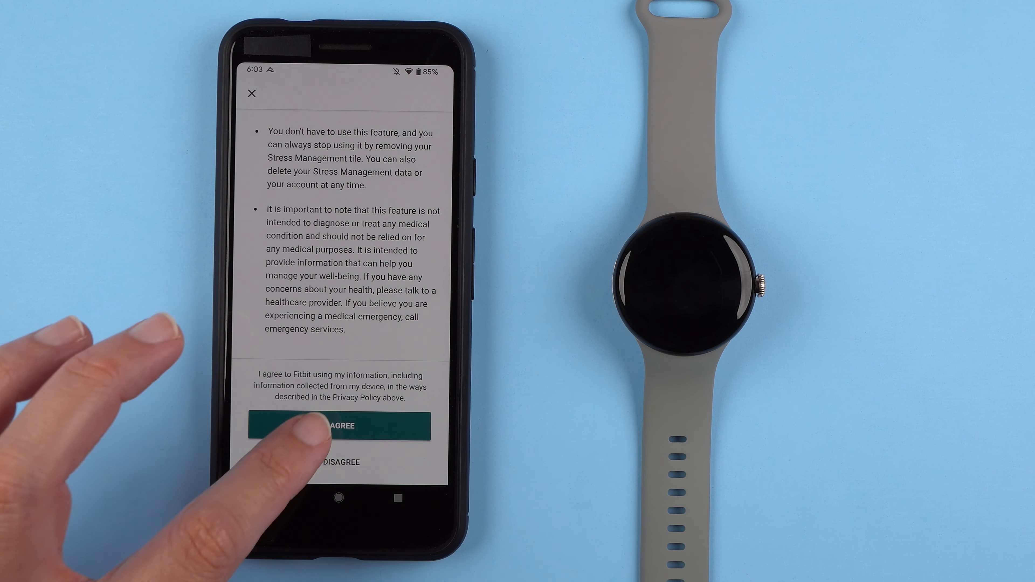
click(338, 426)
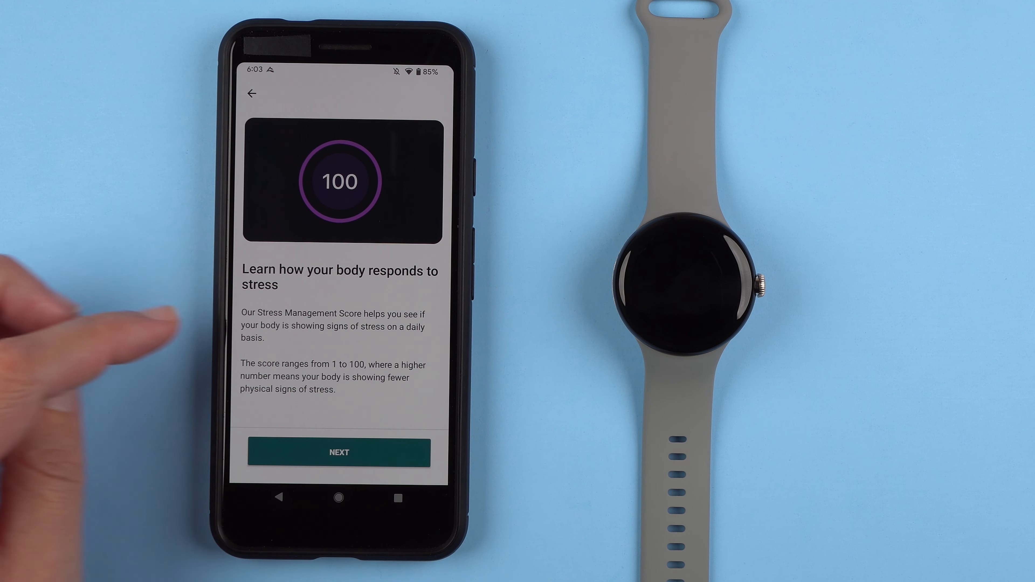
mouse_move(99, 449)
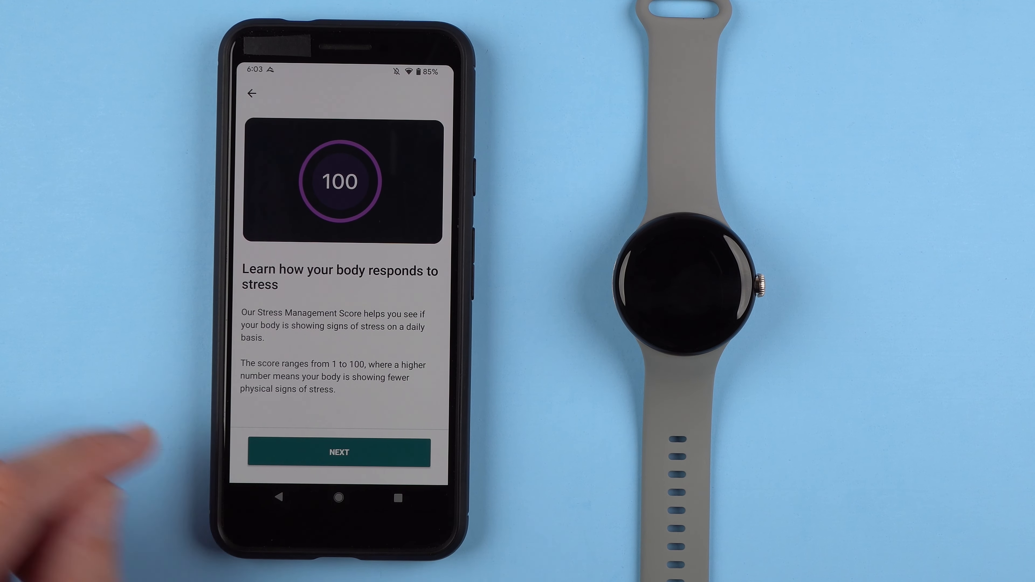
- Continue through the stress score, data breakdown and score-over-time intro pages
click(338, 453)
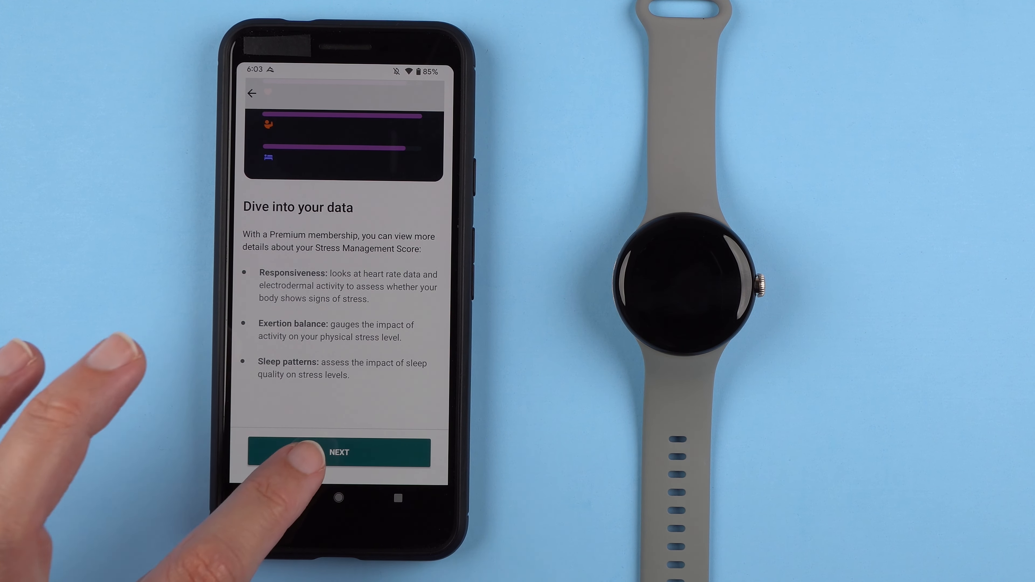
click(339, 452)
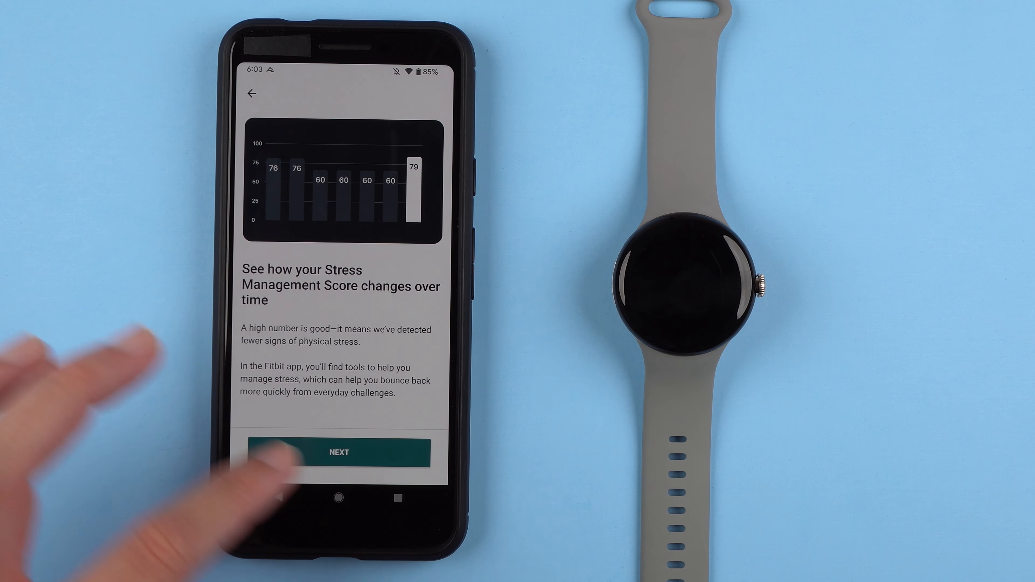
click(338, 453)
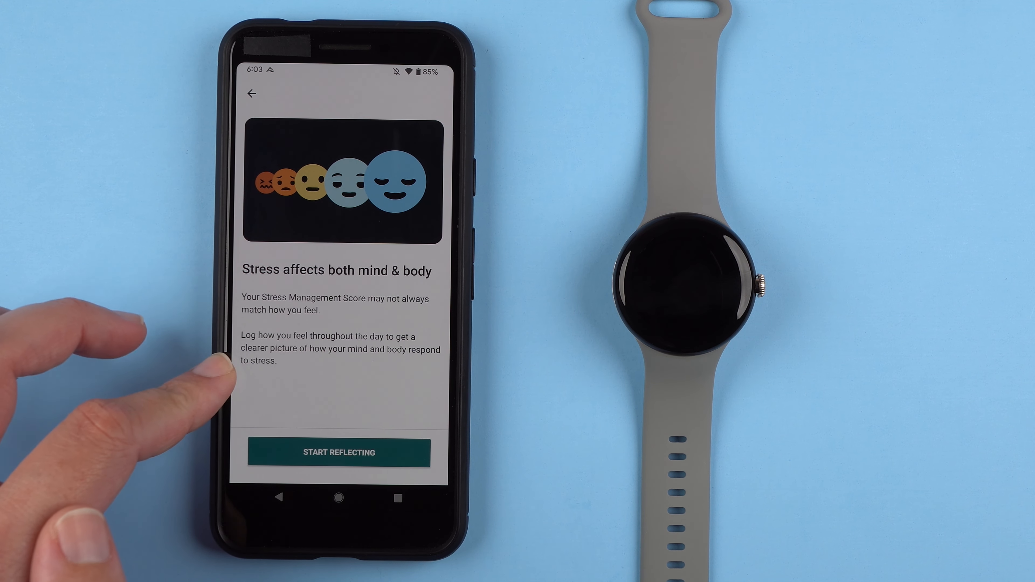
mouse_move(198, 462)
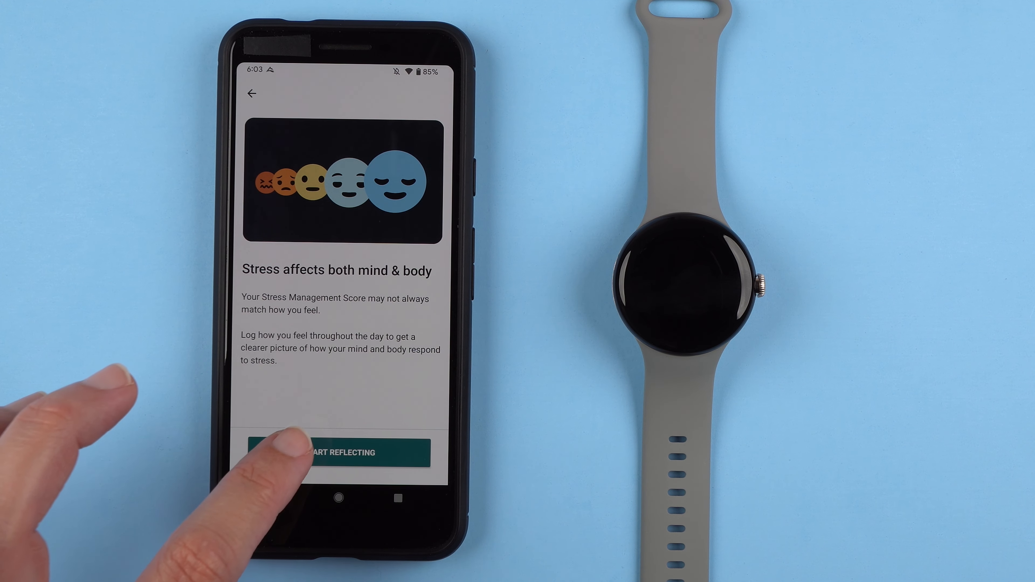
- Log a Calm reflection, then view the stress chart by month and week and the daily list
click(337, 453)
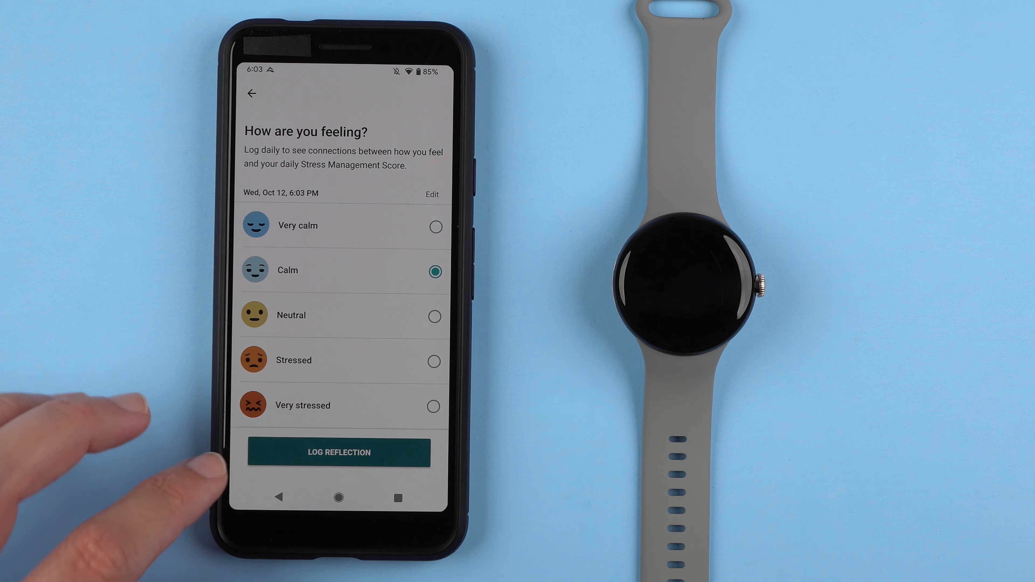
click(338, 452)
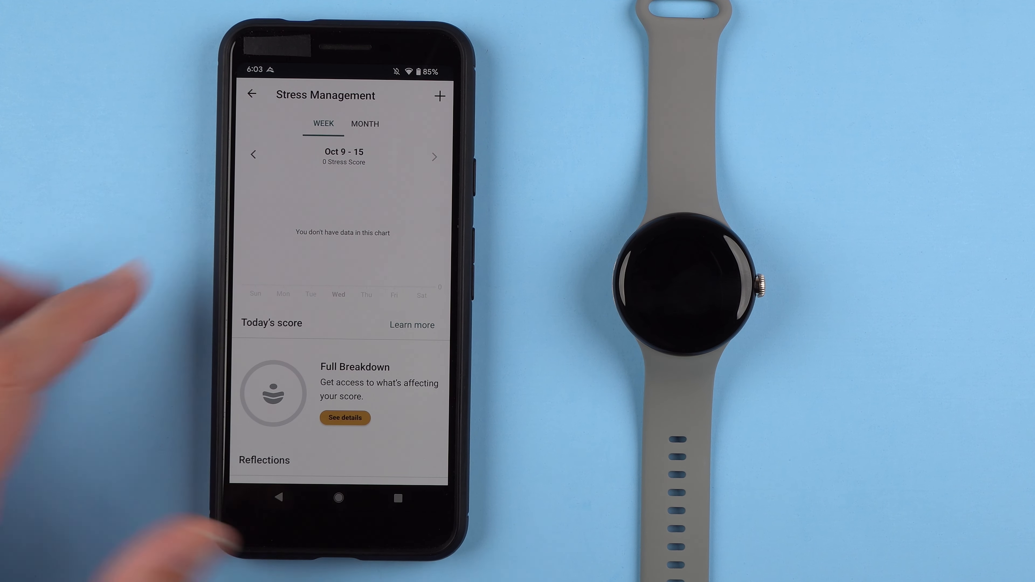
click(365, 124)
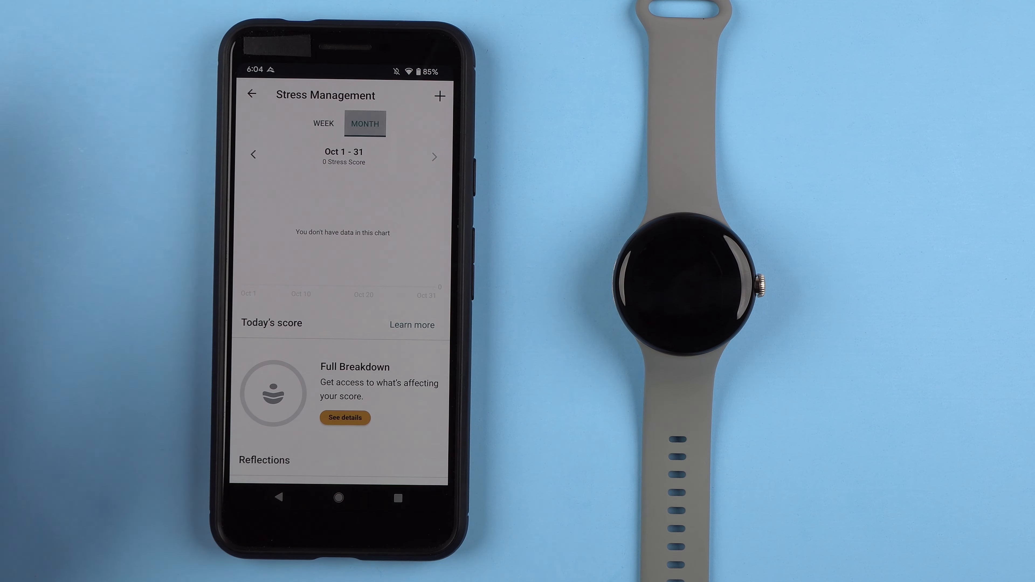
click(323, 123)
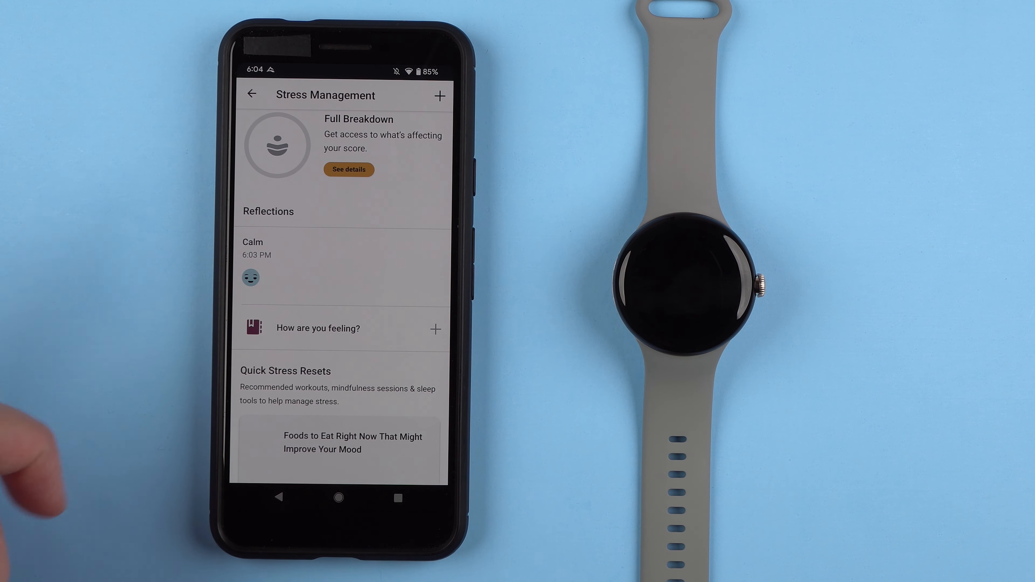
scroll(down, 3)
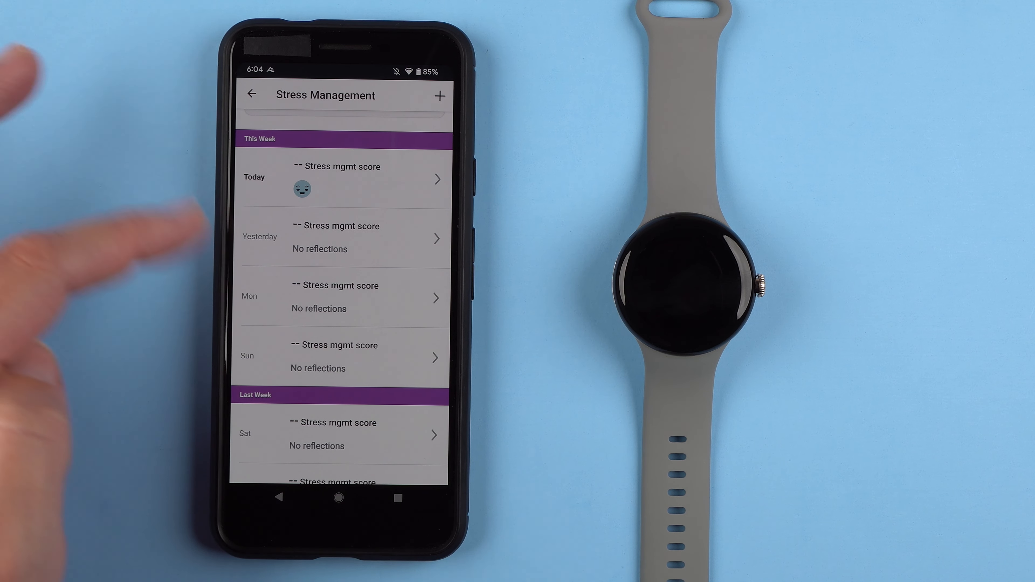
- Return to Today showing Calm at 6:03pm and scroll through the lower tiles
click(343, 176)
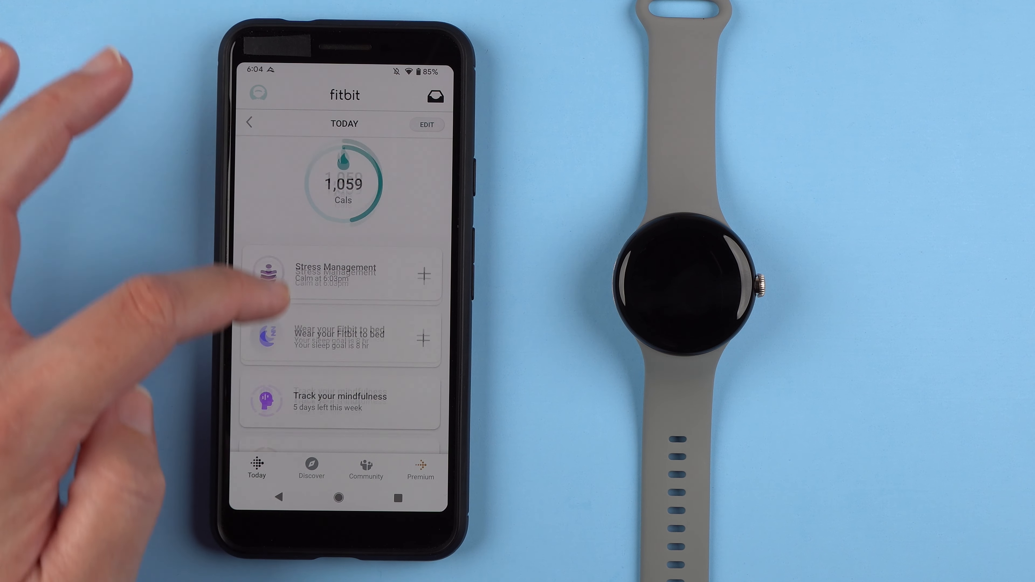
scroll(down, 3)
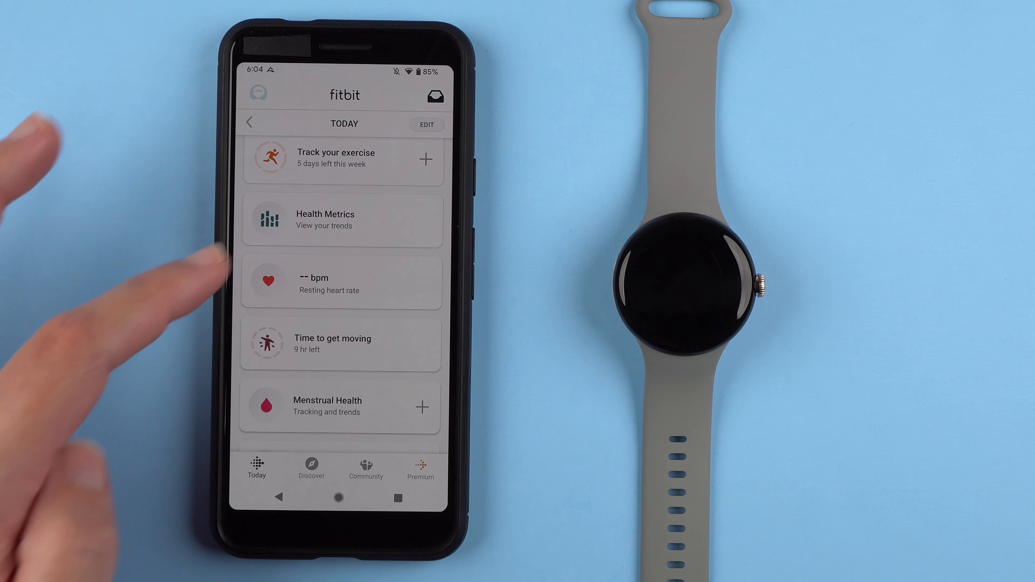